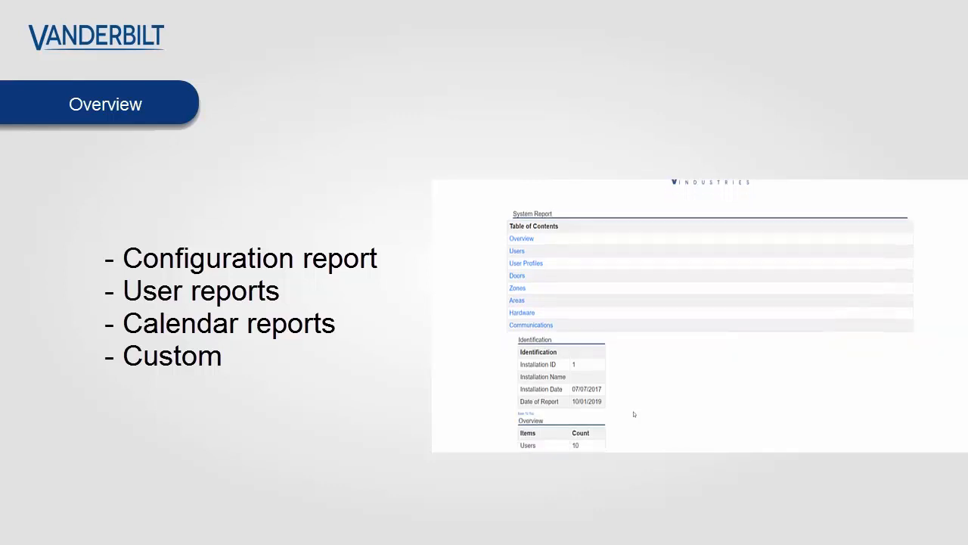
# Step: Scroll through the overview slide of configuration, user, calendar and custom reports
pyautogui.scroll(-3)
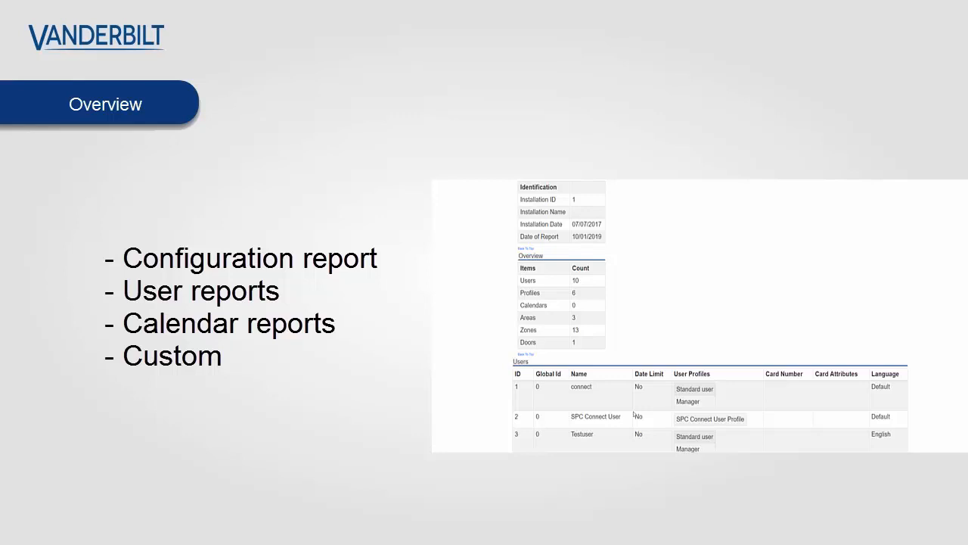
pyautogui.scroll(-3)
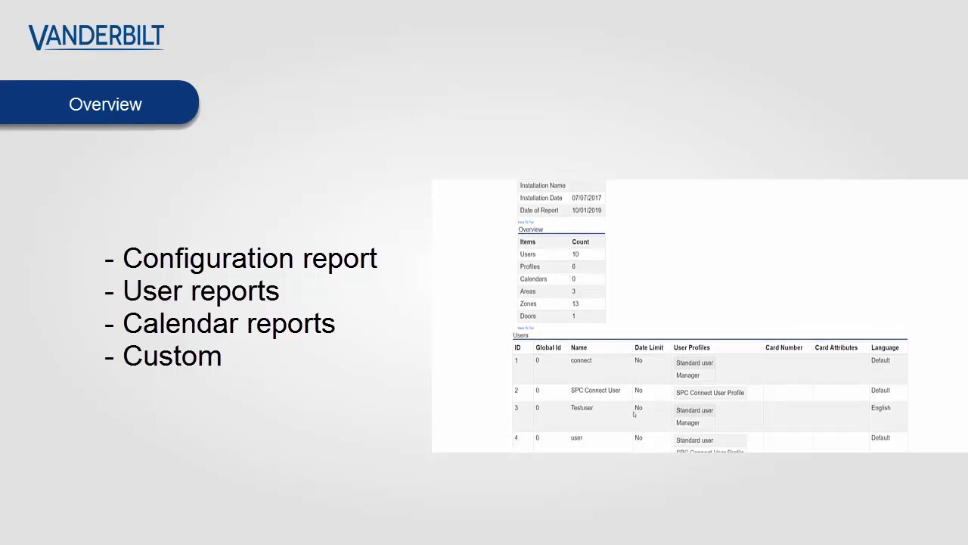
pyautogui.scroll(-3)
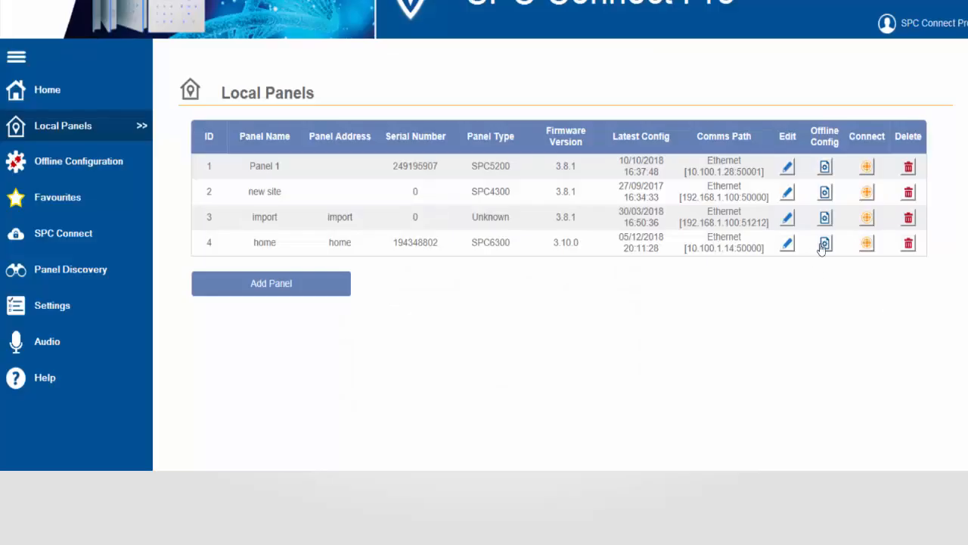
# Step: Generate a System Report from the home panel's offline Config 7 file
pyautogui.click(825, 242)
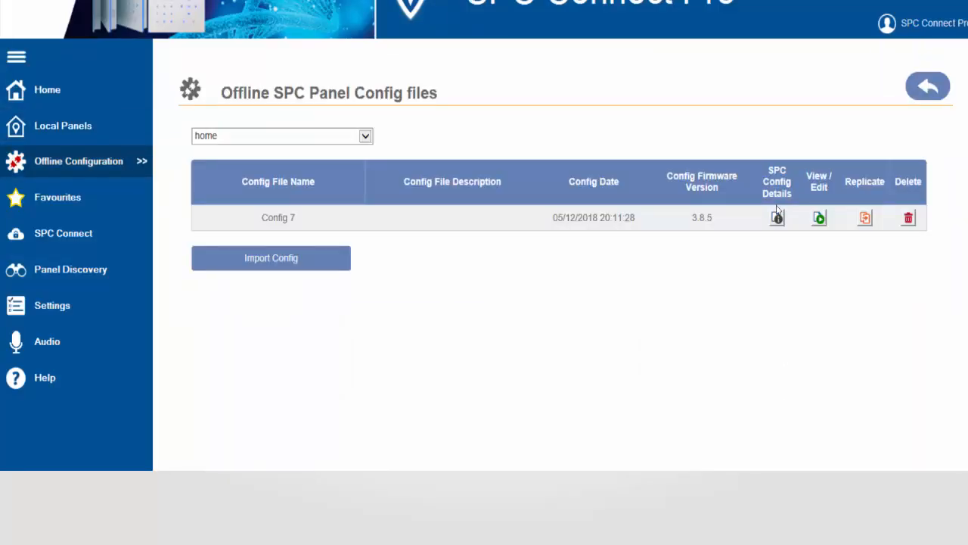
pyautogui.moveTo(777, 218)
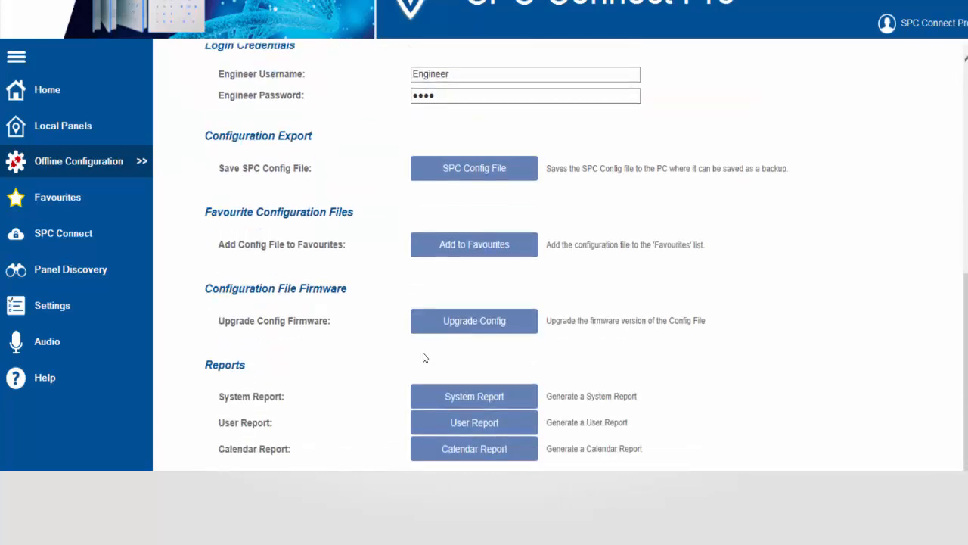
pyautogui.moveTo(386, 411)
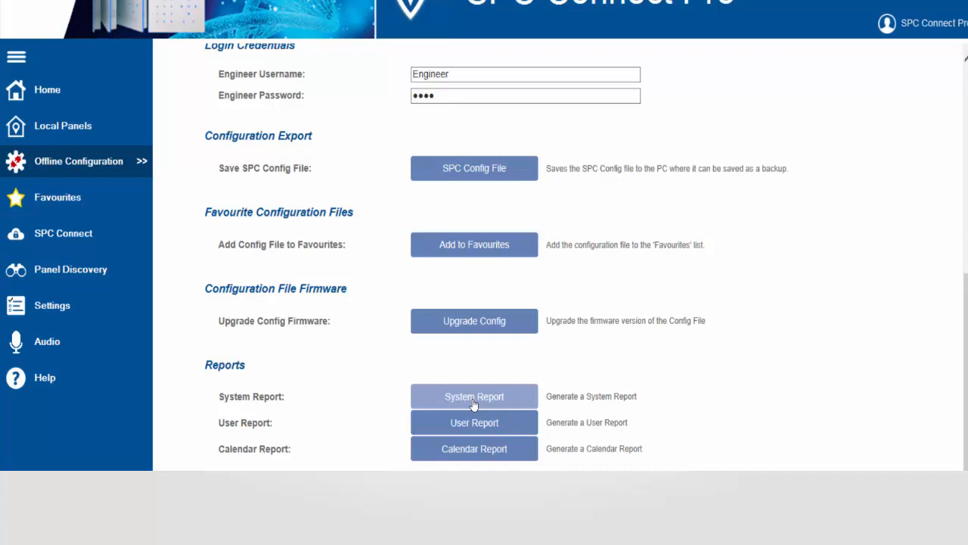
pyautogui.click(475, 396)
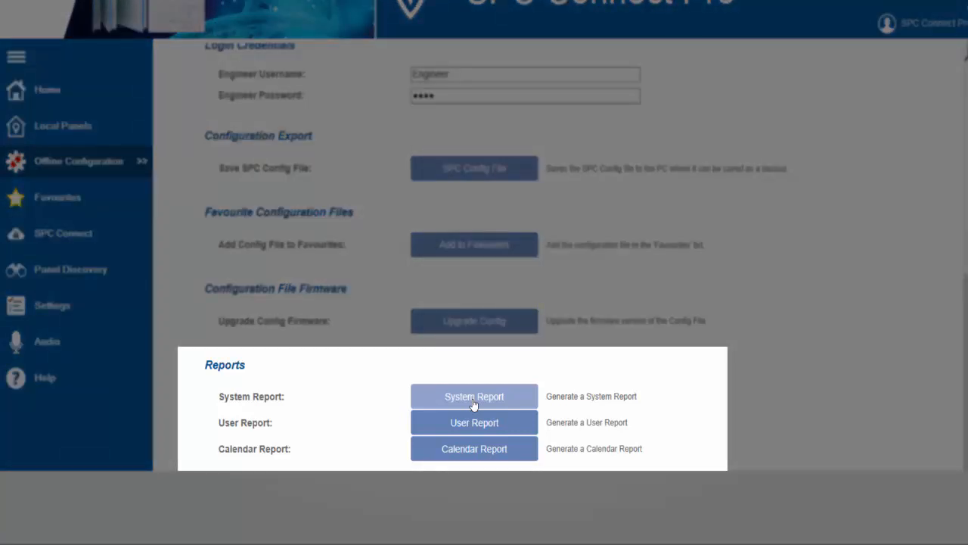
pyautogui.click(475, 396)
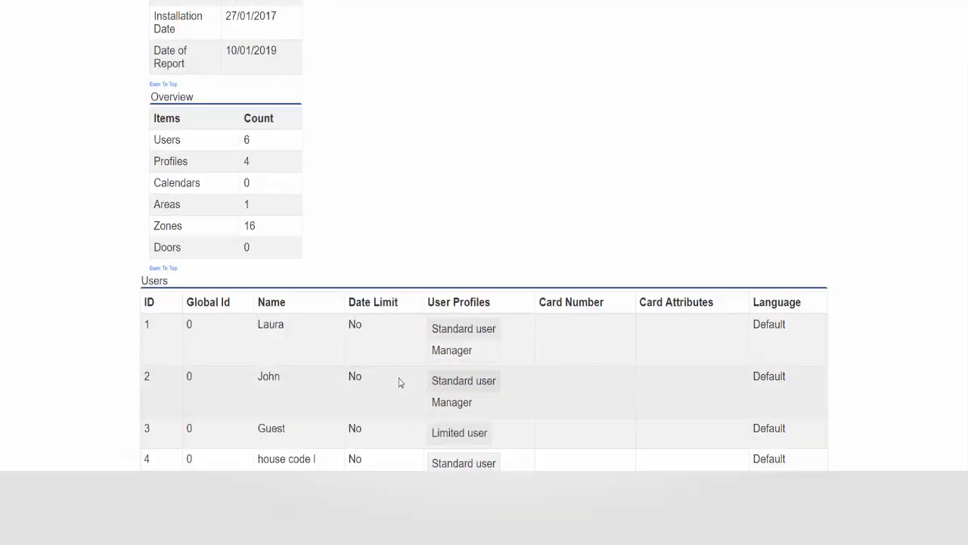
# Step: Review the System Report's users, empty doors table, zones and areas sections
pyautogui.scroll(-3)
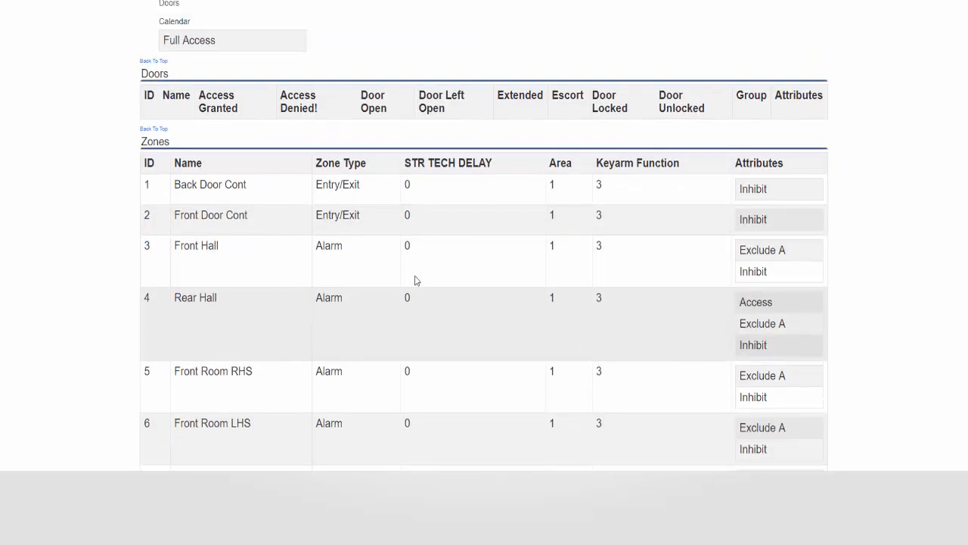
pyautogui.scroll(-3)
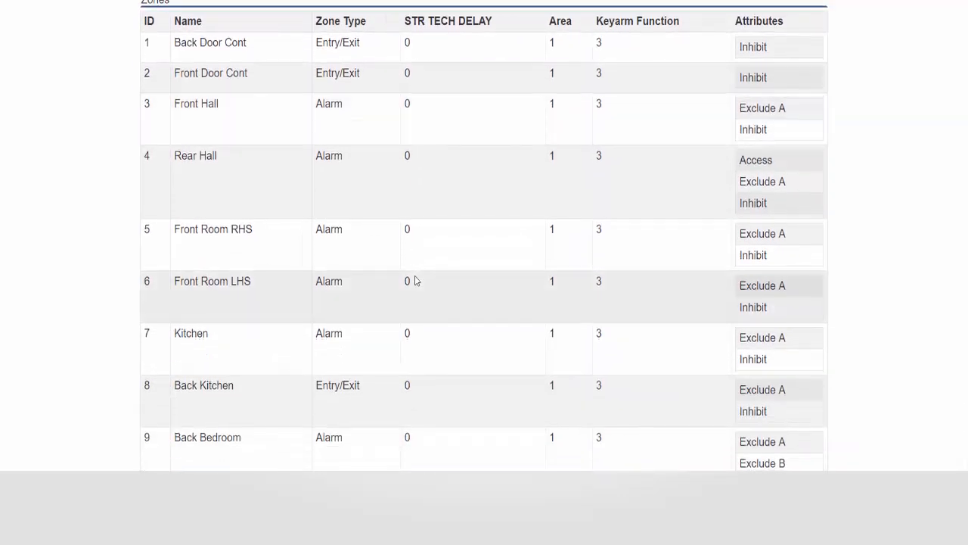
pyautogui.scroll(-3)
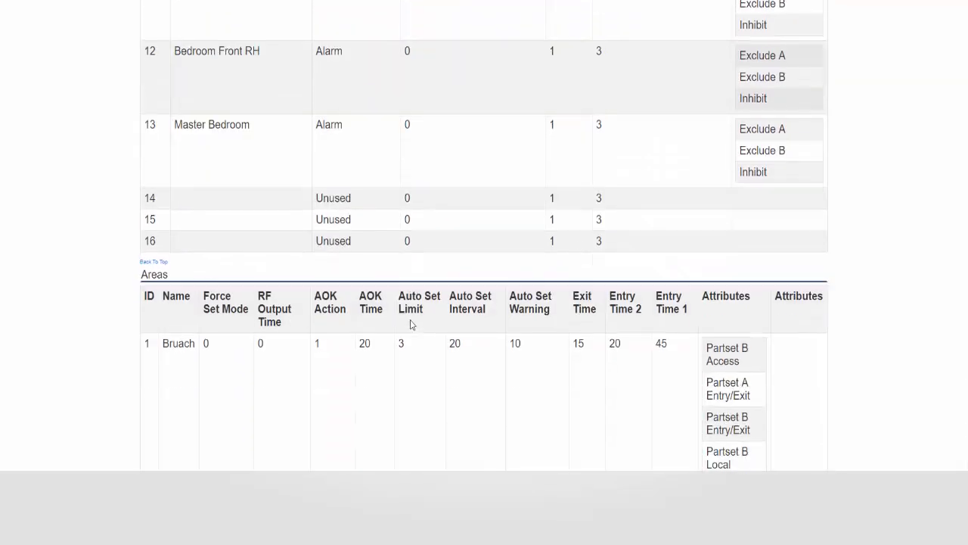
pyautogui.scroll(-3)
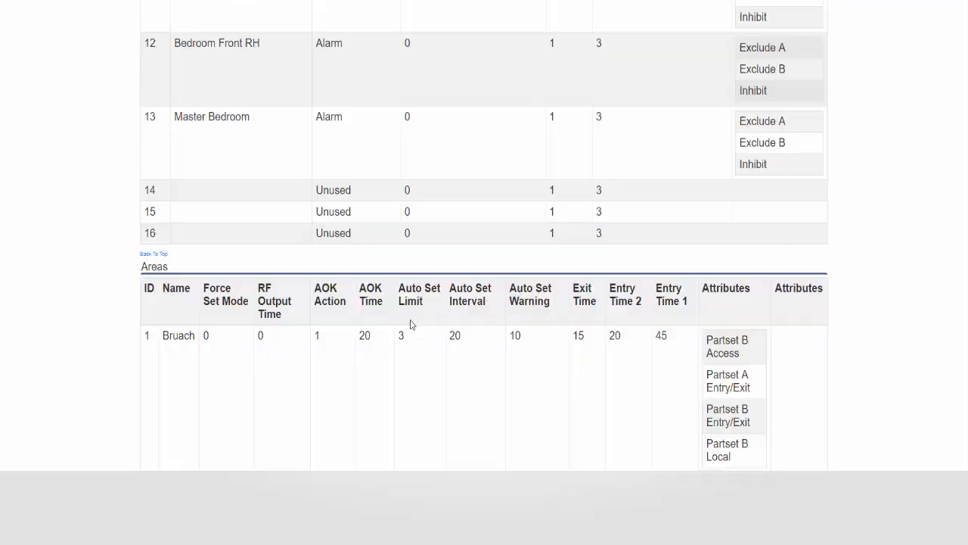
pyautogui.scroll(-3)
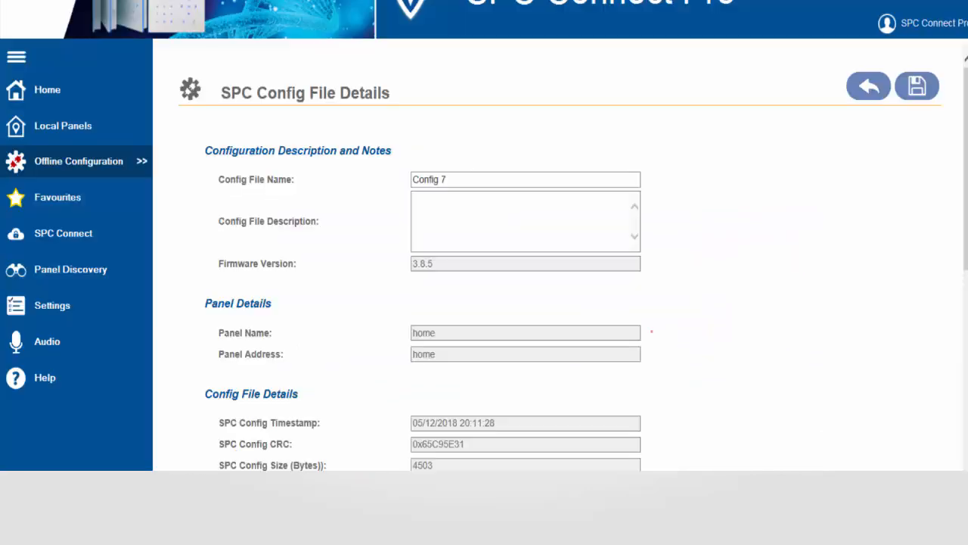
pyautogui.scroll(-3)
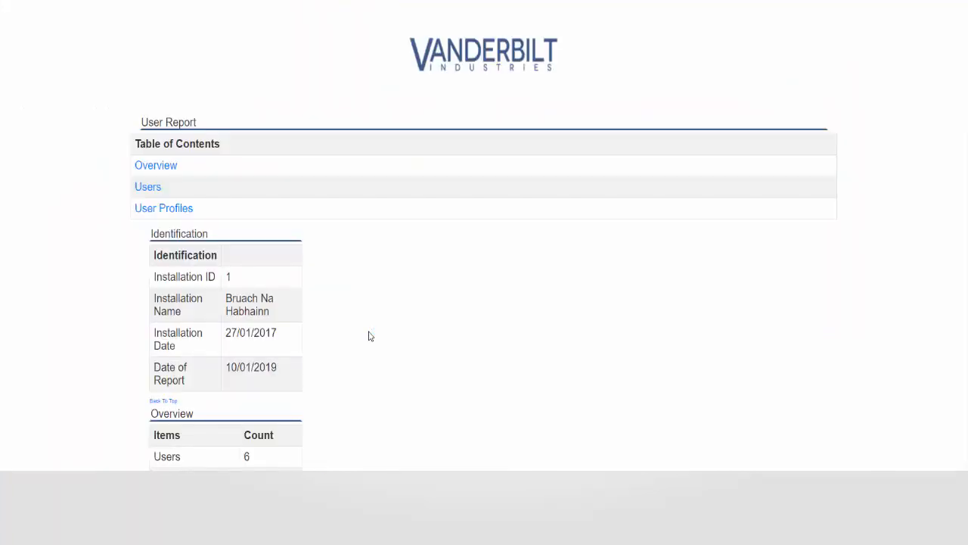
# Step: Review the User Report's users table and per-profile rights sections
pyautogui.scroll(-3)
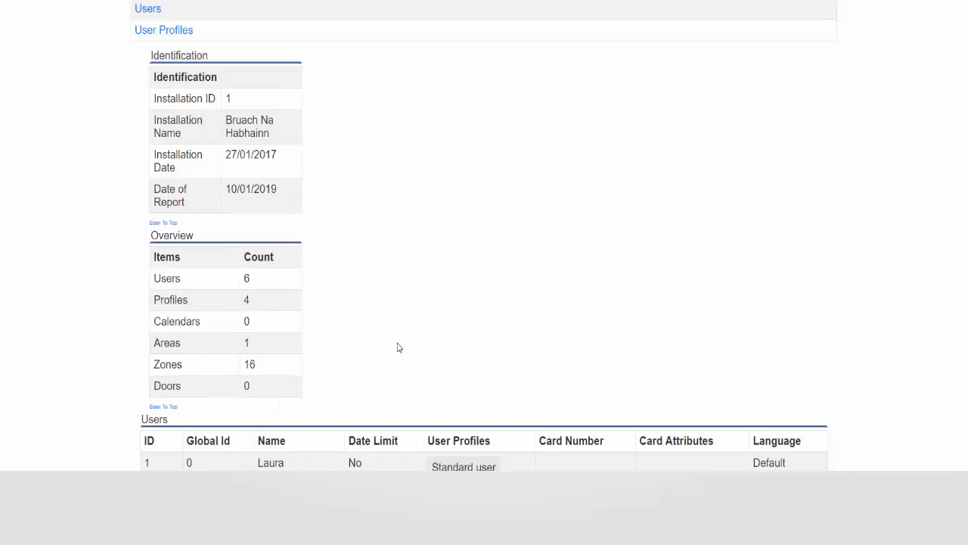
pyautogui.scroll(-3)
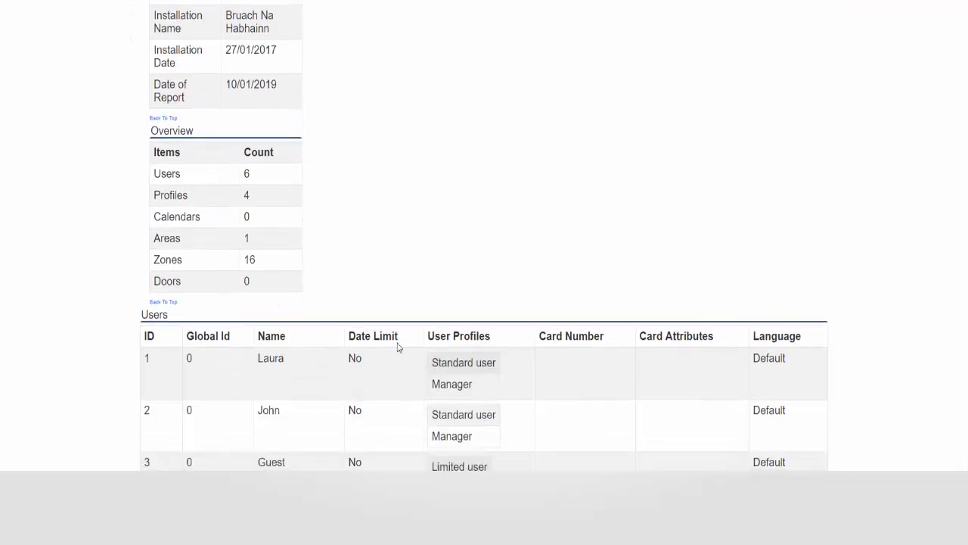
pyautogui.scroll(-3)
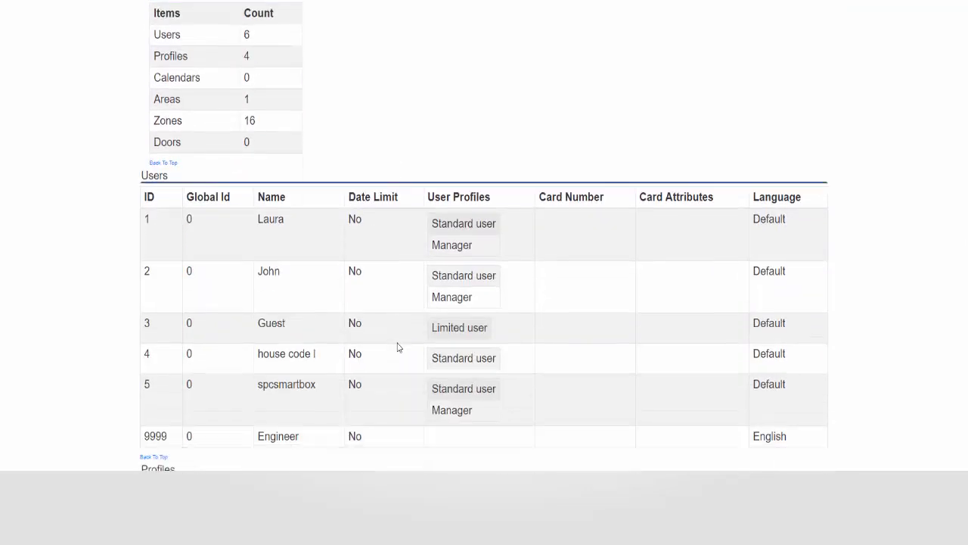
pyautogui.scroll(-3)
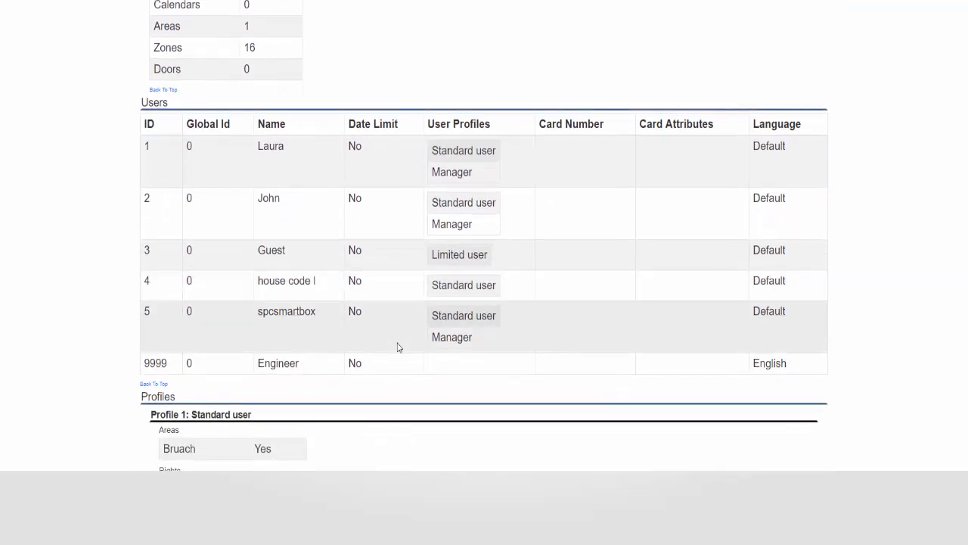
pyautogui.scroll(-3)
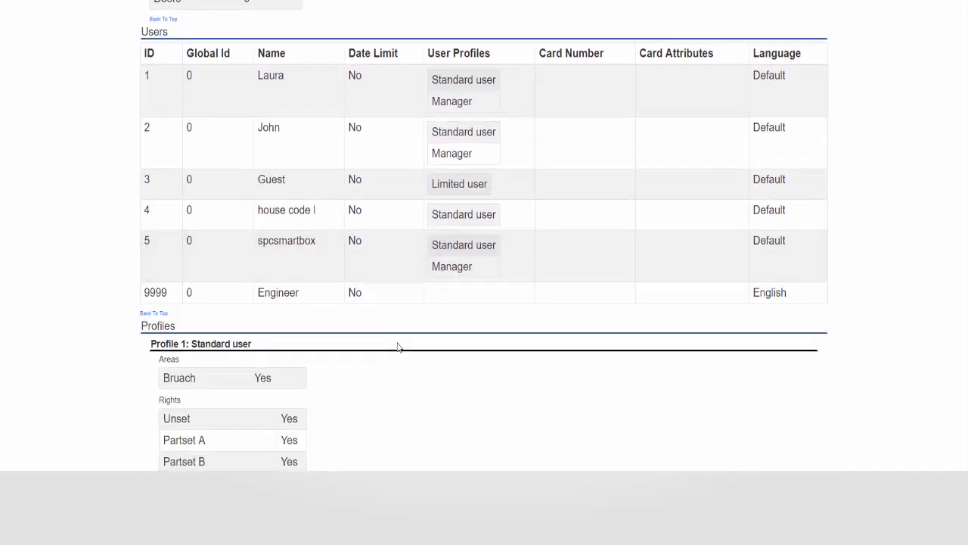
pyautogui.scroll(-3)
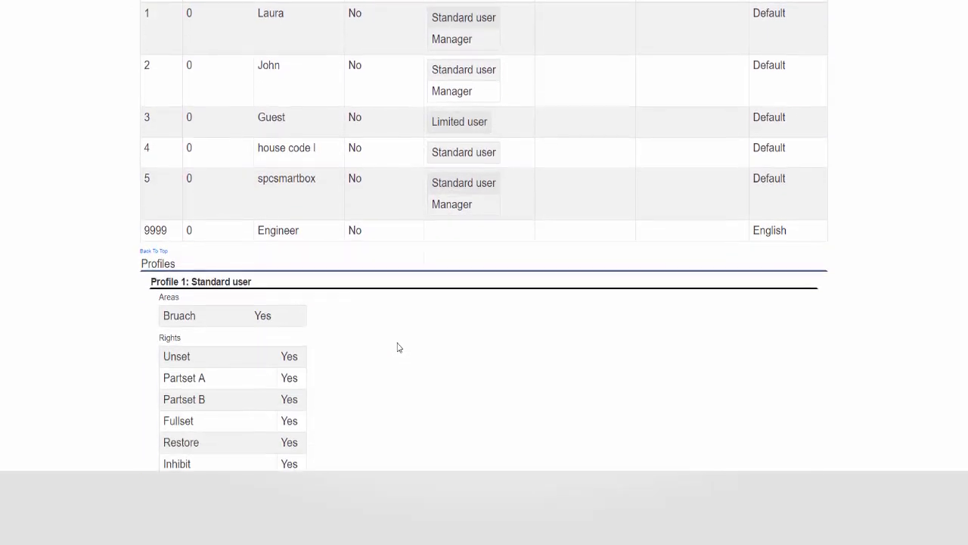
pyautogui.scroll(-3)
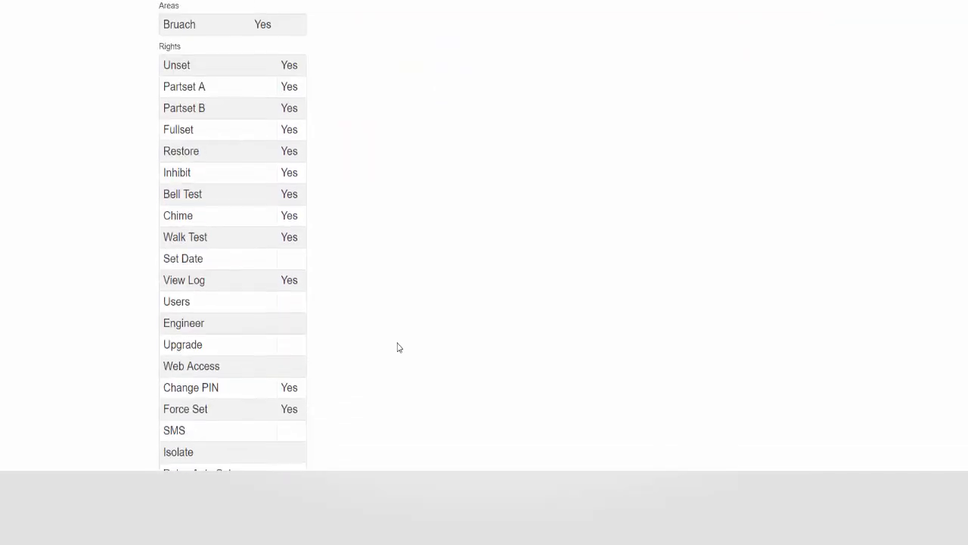
pyautogui.scroll(-3)
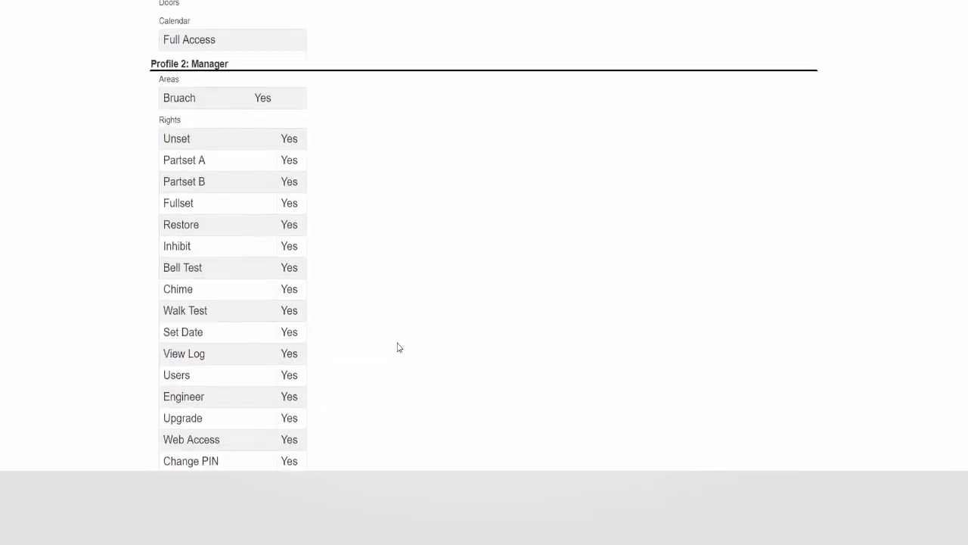
pyautogui.scroll(-3)
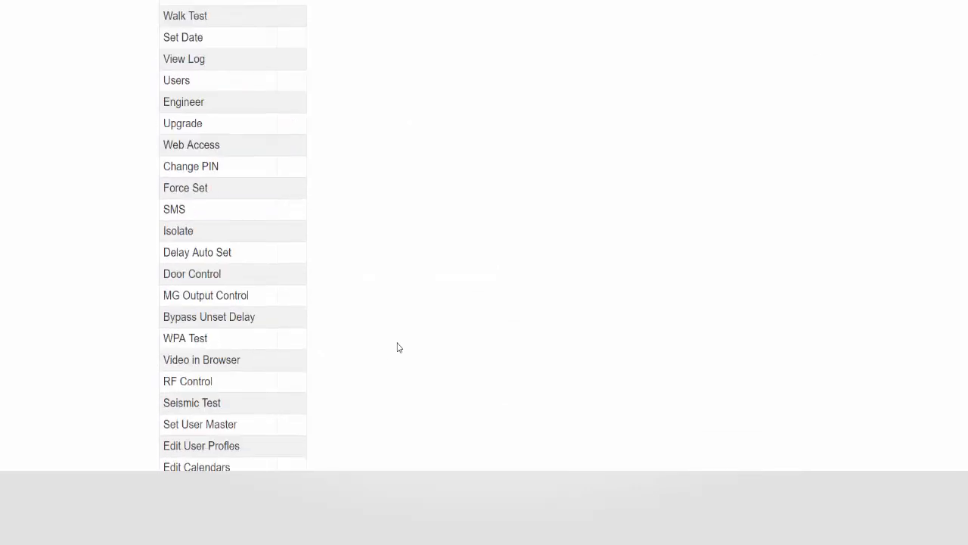
pyautogui.scroll(-3)
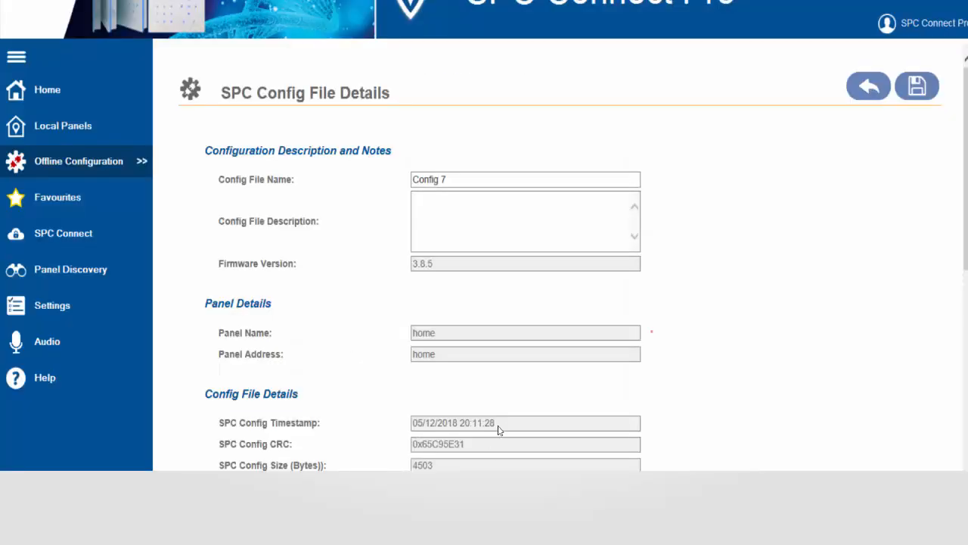
pyautogui.moveTo(326, 384)
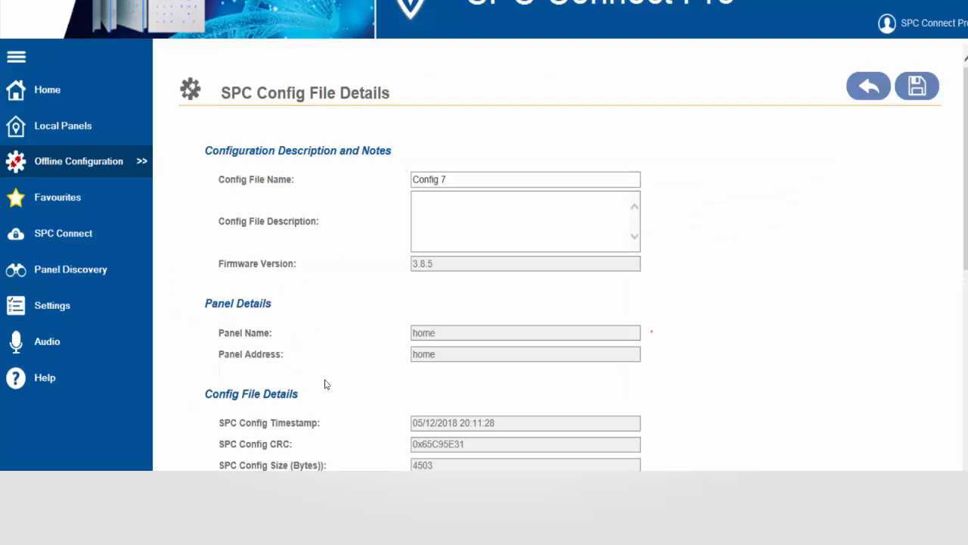
pyautogui.scroll(-3)
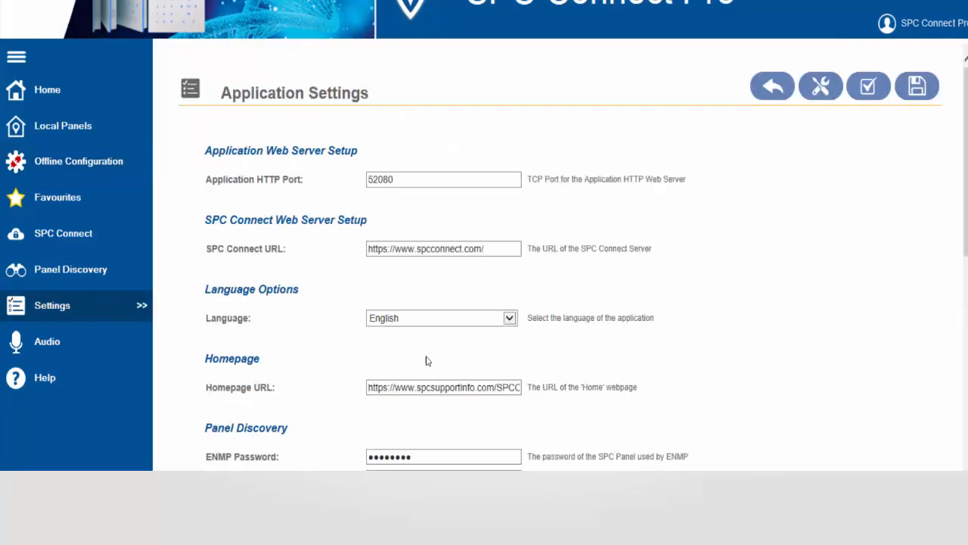
# Step: Scroll to Report Settings and select the report transformation file path
pyautogui.scroll(-3)
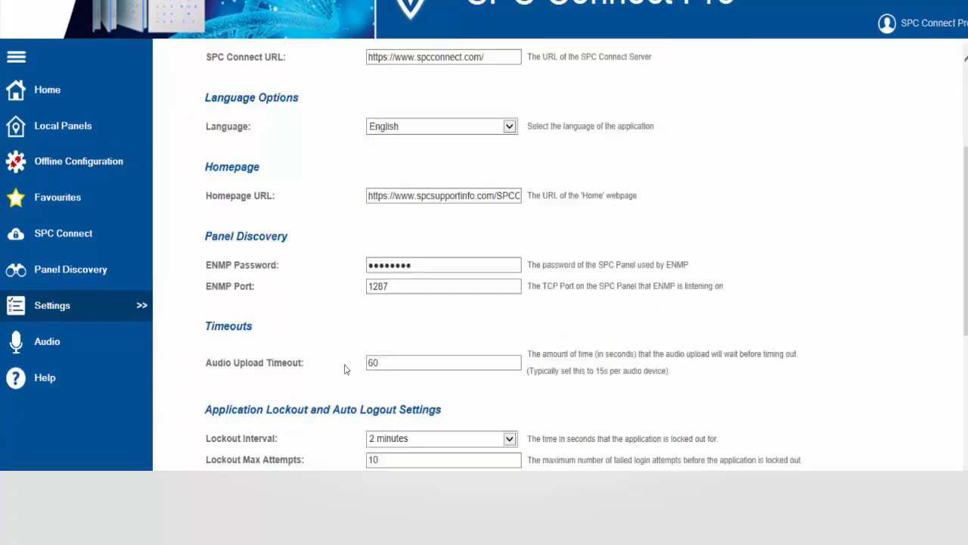
pyautogui.scroll(-3)
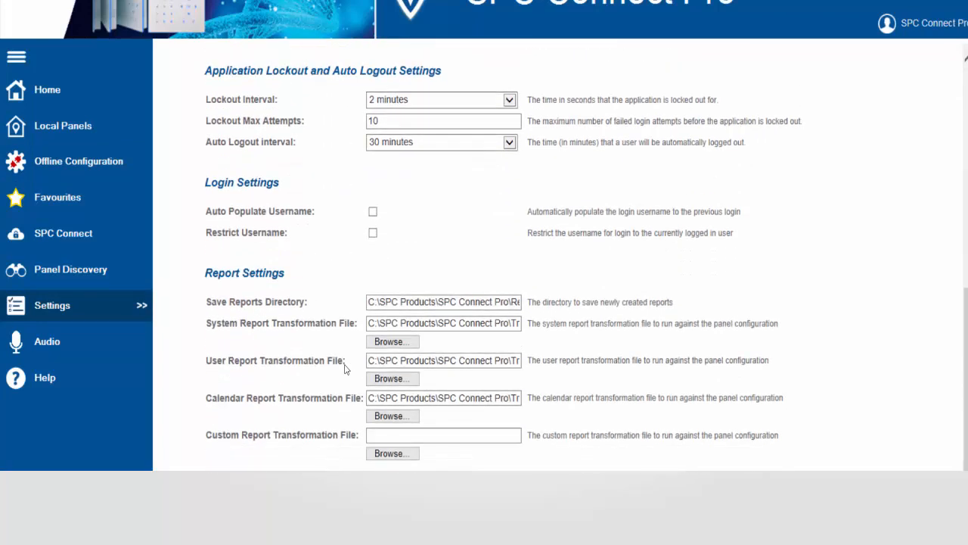
pyautogui.tripleClick(443, 397)
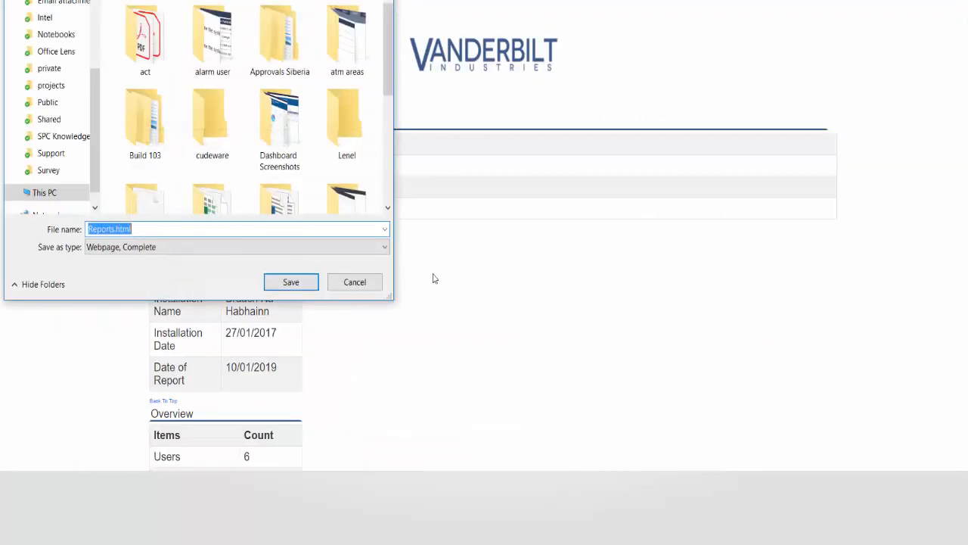
# Step: Pick Desktop in the Save As dialog, then cancel without saving
pyautogui.click(236, 246)
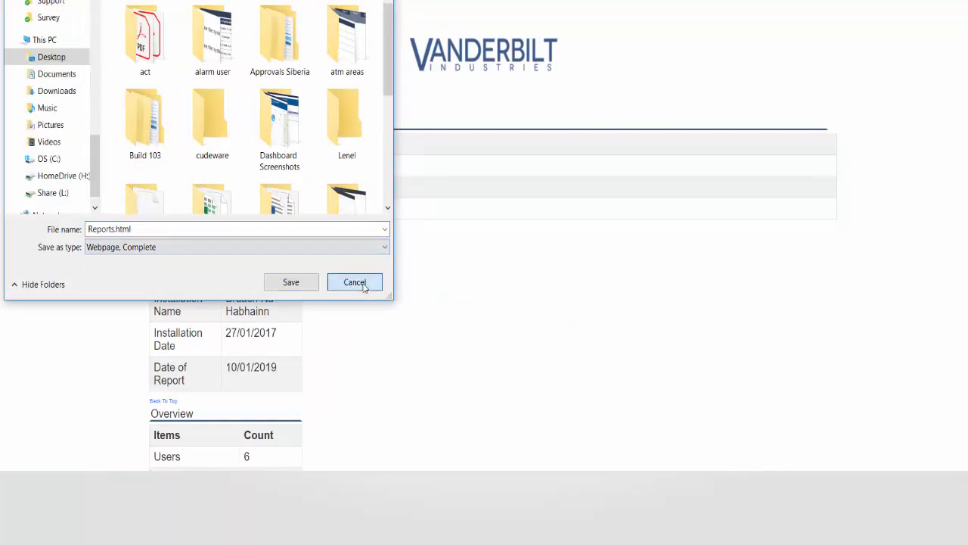
pyautogui.click(354, 283)
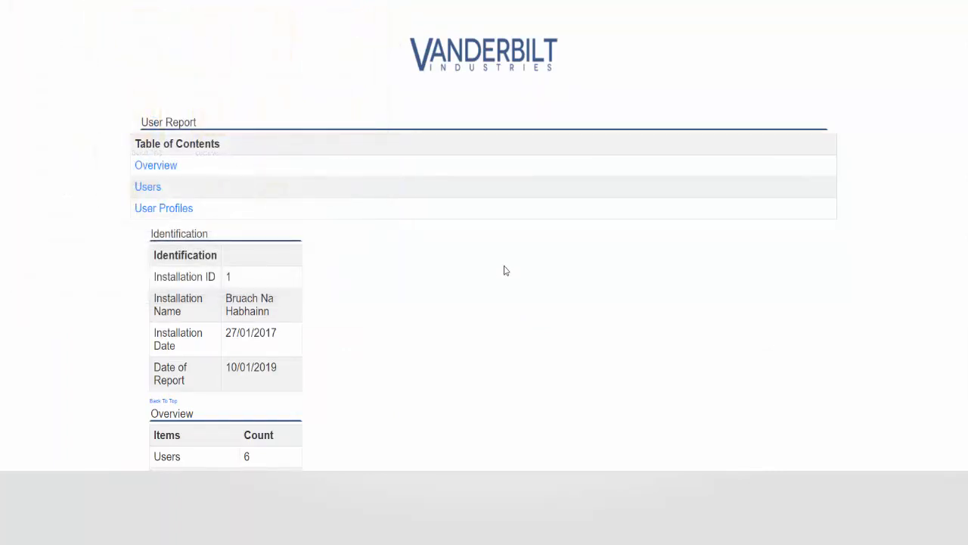
# Step: Start printing the User Report page with Save as PDF as destination
pyautogui.rightClick(506, 269)
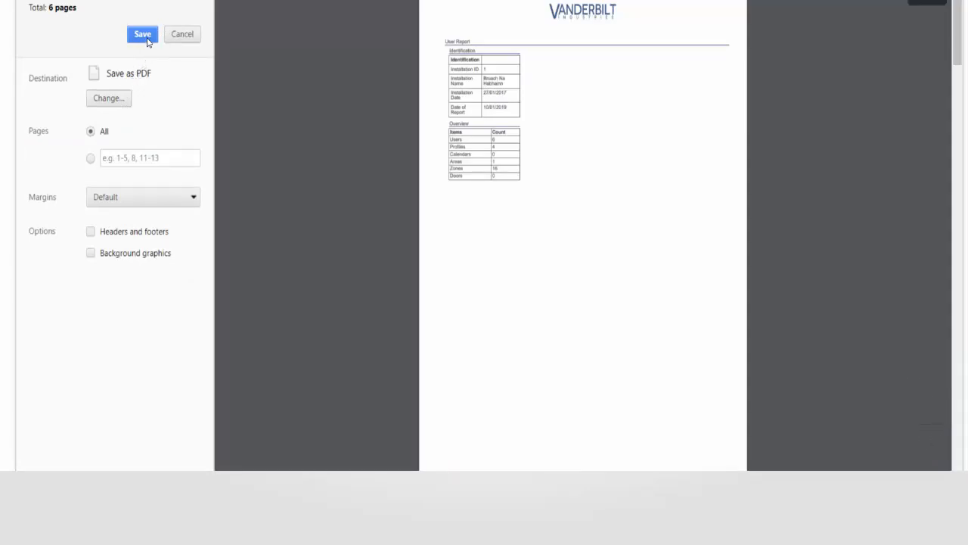
# Step: Save the User Report as a PDF and review its users and profiles
pyautogui.click(142, 34)
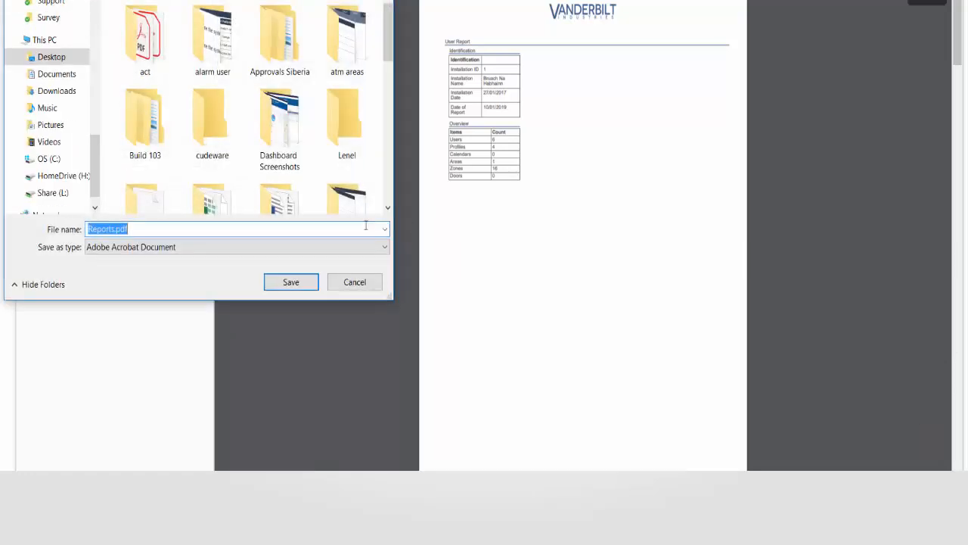
pyautogui.click(291, 281)
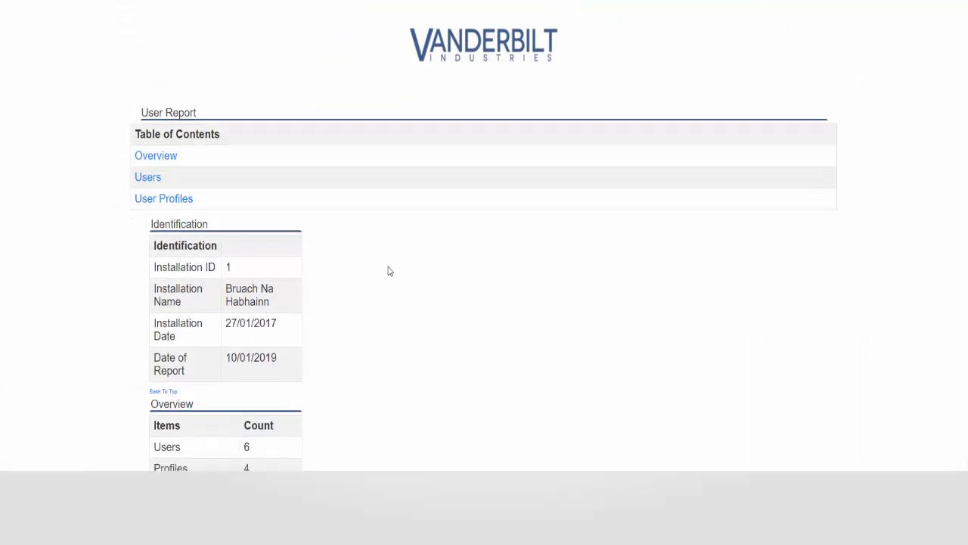
pyautogui.scroll(-3)
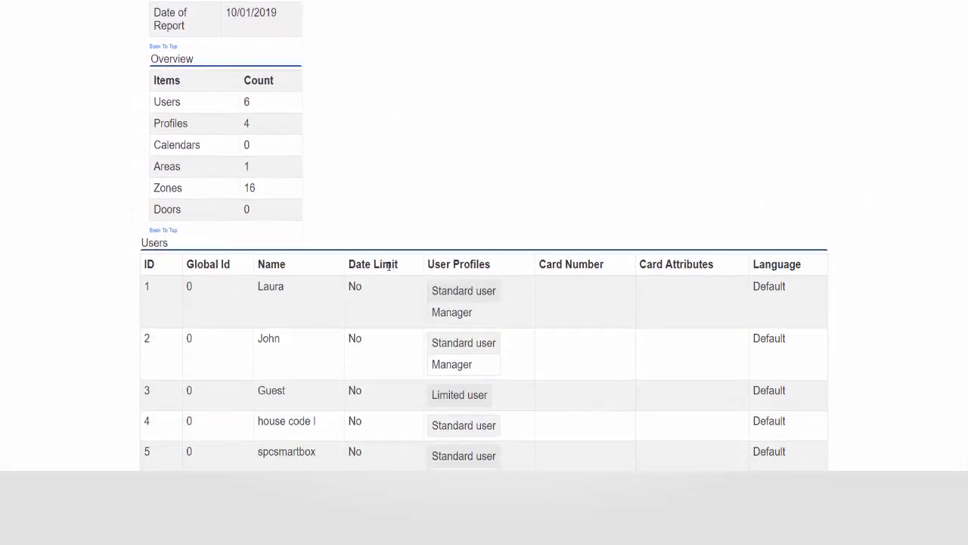
pyautogui.scroll(-3)
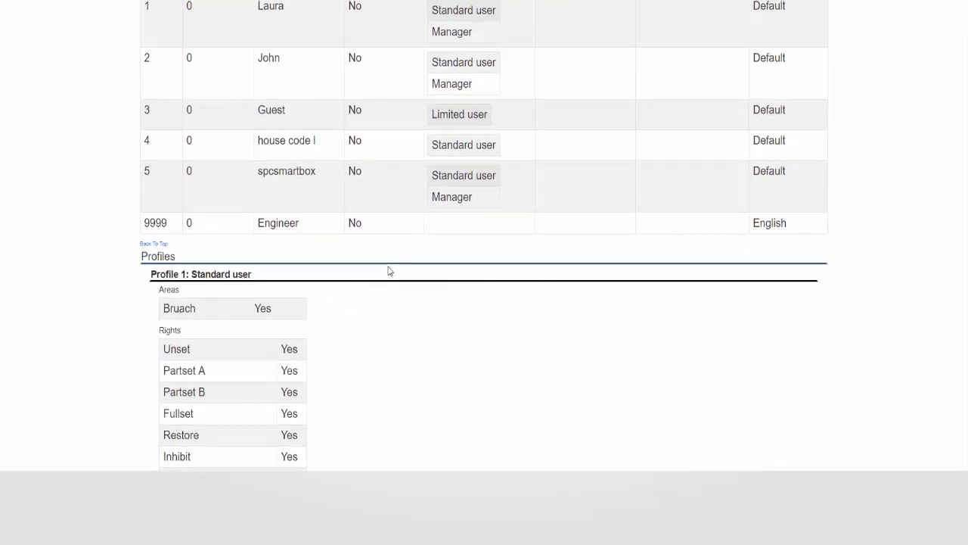
pyautogui.scroll(3)
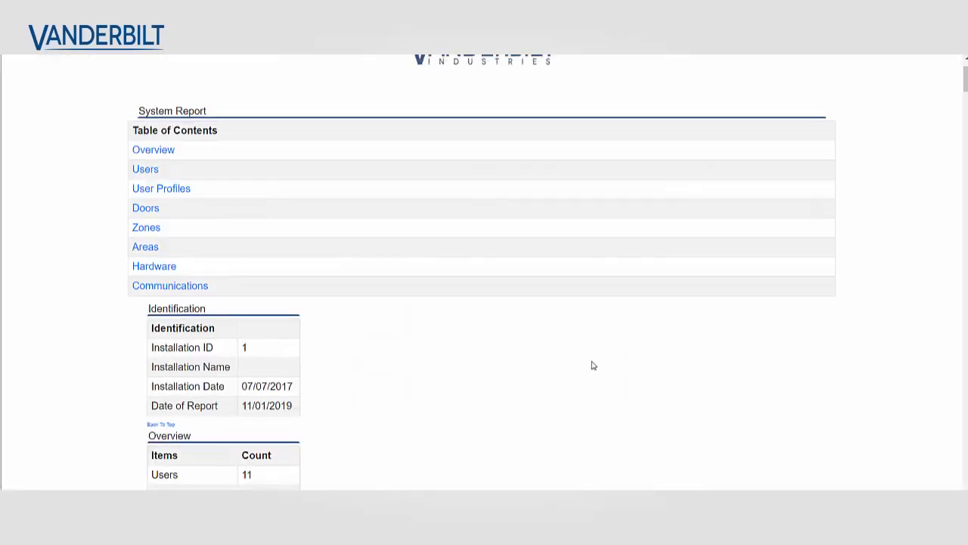
# Step: Review the System Report's table of contents, Doors section and 2-door overview count
pyautogui.scroll(-3)
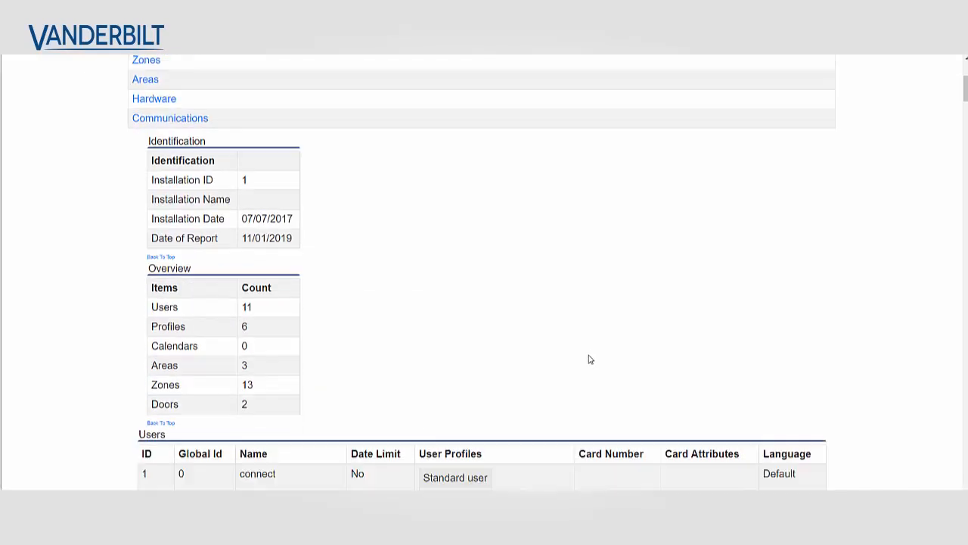
pyautogui.scroll(3)
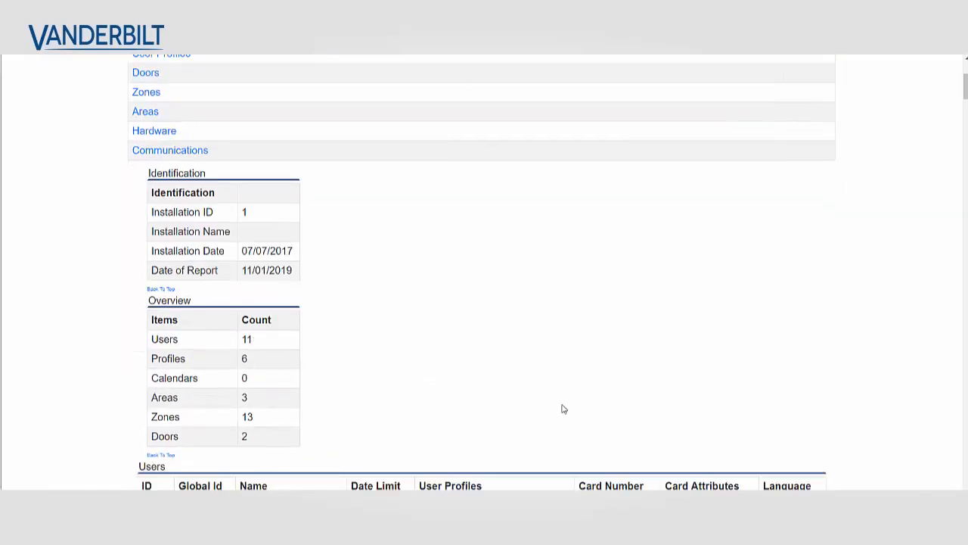
pyautogui.scroll(-3)
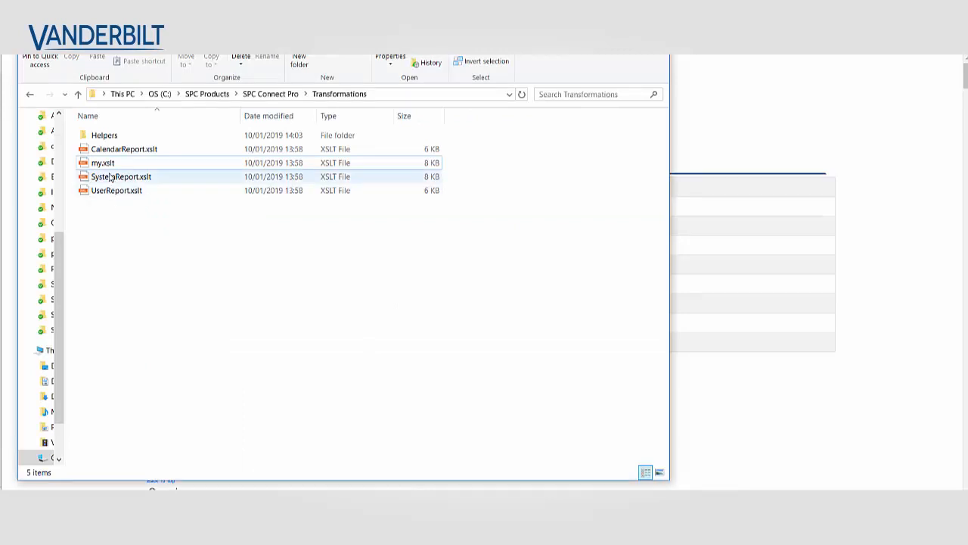
# Step: Edit my.xslt in Notepad++ and locate the header logo line pointing to ../../Logos/logo.png
pyautogui.rightClick(103, 163)
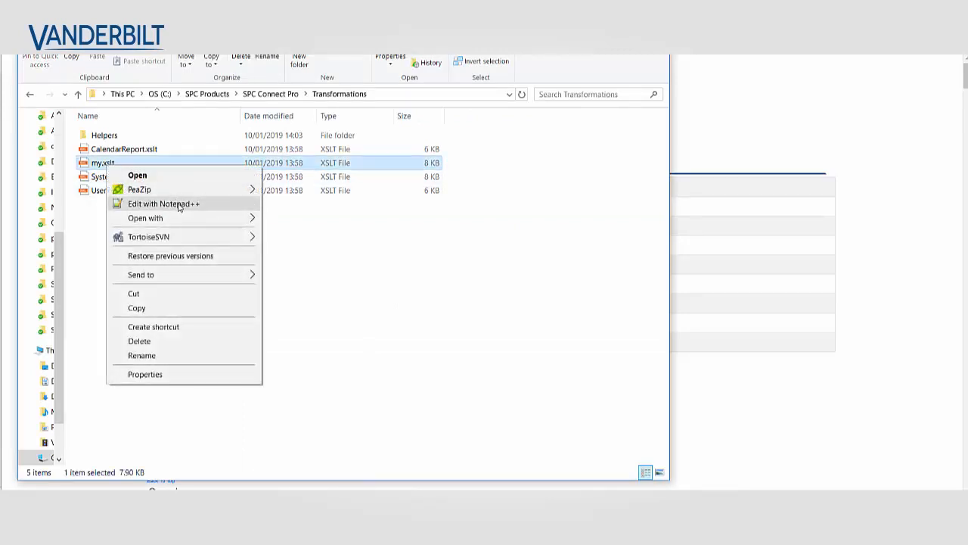
pyautogui.click(164, 203)
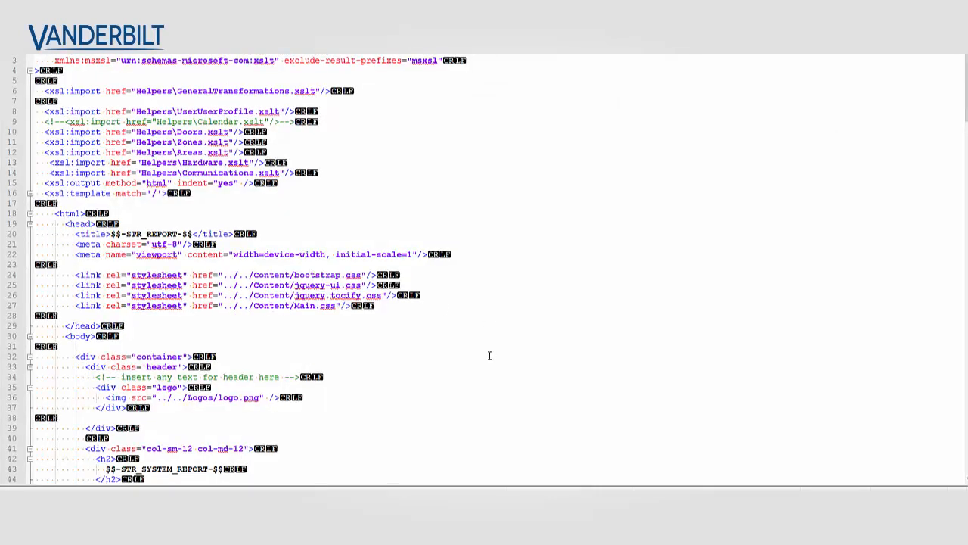
pyautogui.moveTo(424, 390)
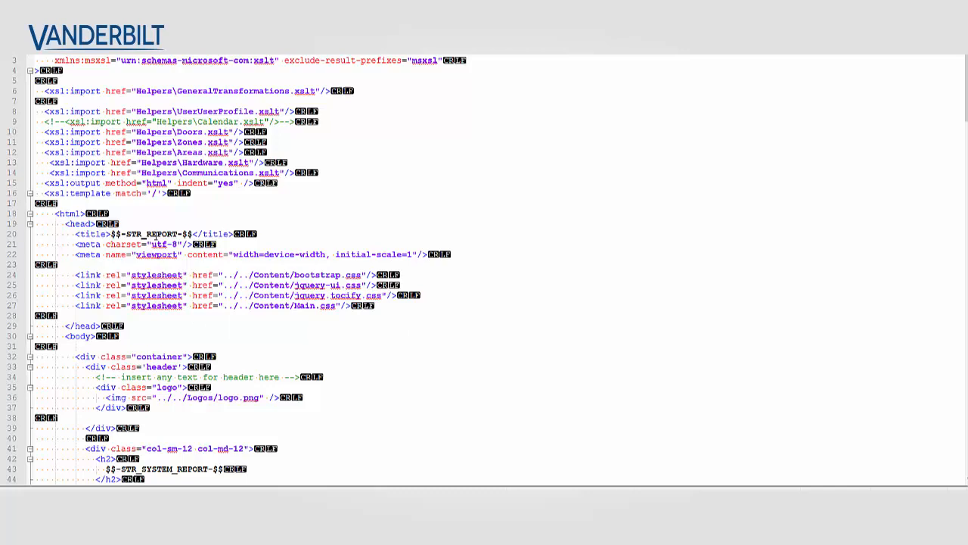
pyautogui.scroll(-3)
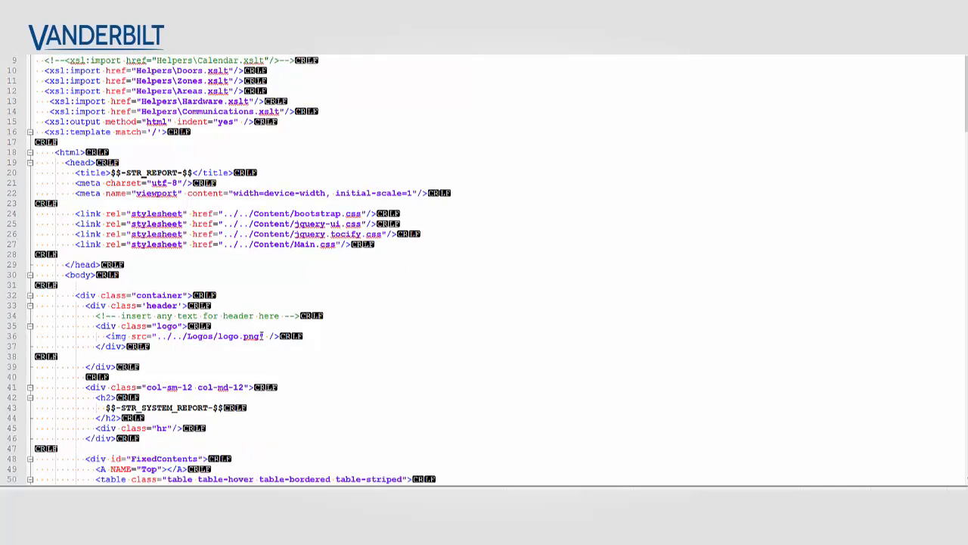
pyautogui.click(189, 336)
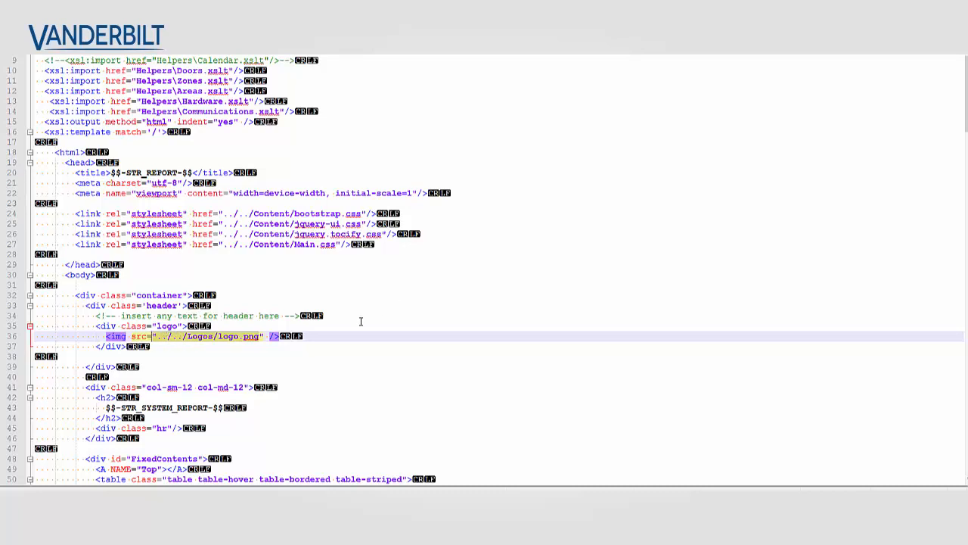
pyautogui.moveTo(278, 342)
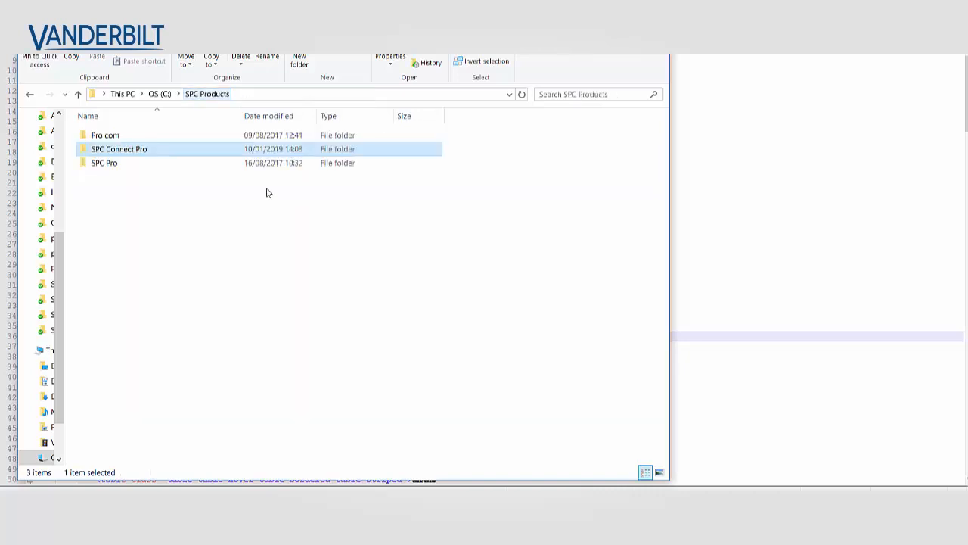
# Step: Locate logo.png in the SPC Connect Pro Logos folder and bring up its actions
pyautogui.doubleClick(118, 149)
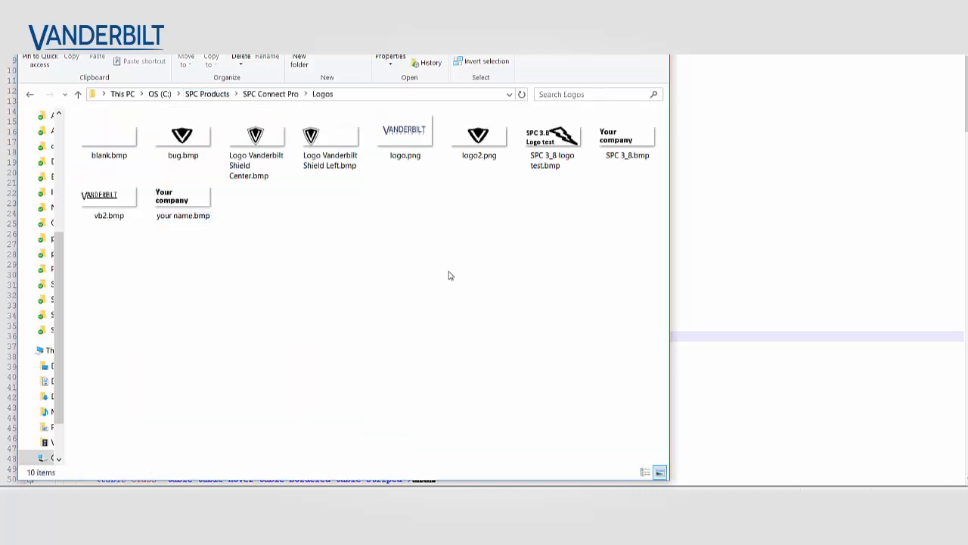
pyautogui.click(406, 139)
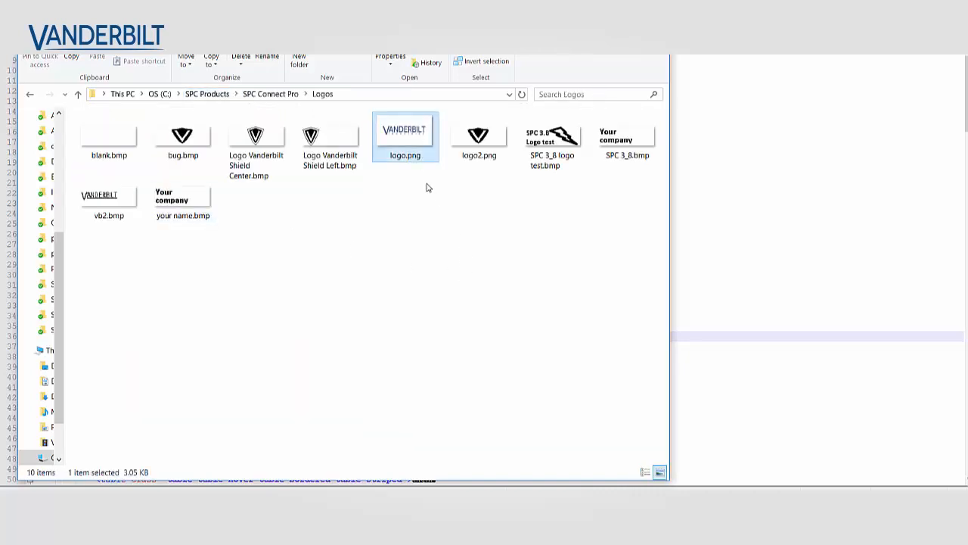
pyautogui.rightClick(405, 136)
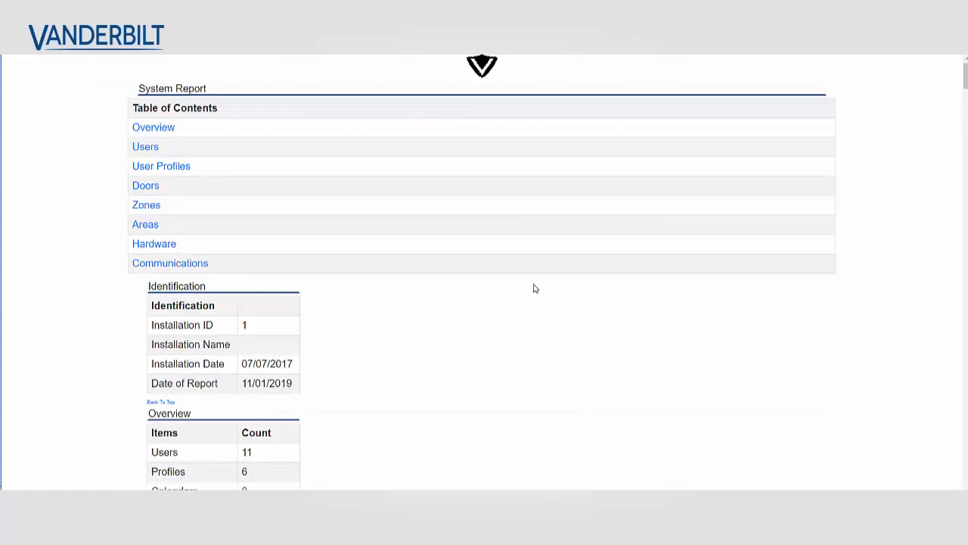
pyautogui.moveTo(499, 367)
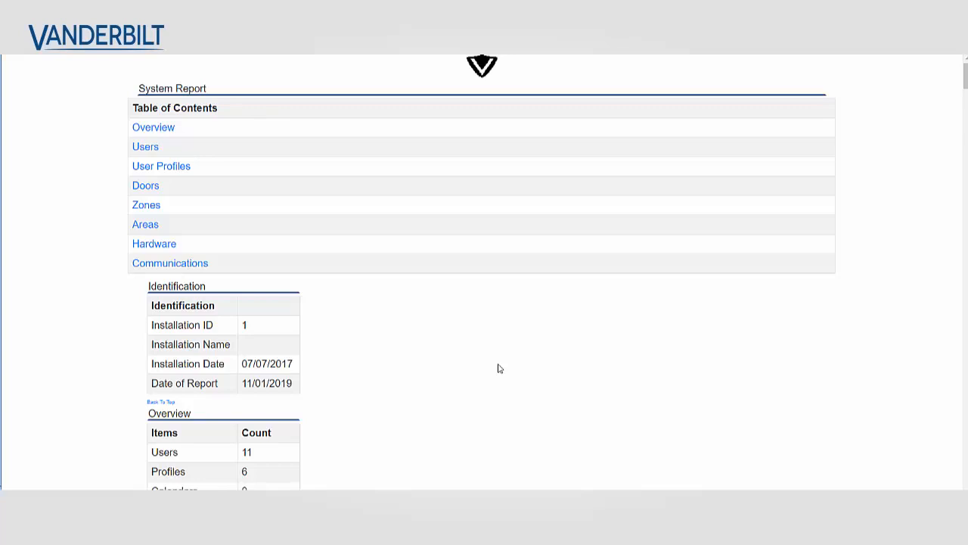
pyautogui.moveTo(508, 450)
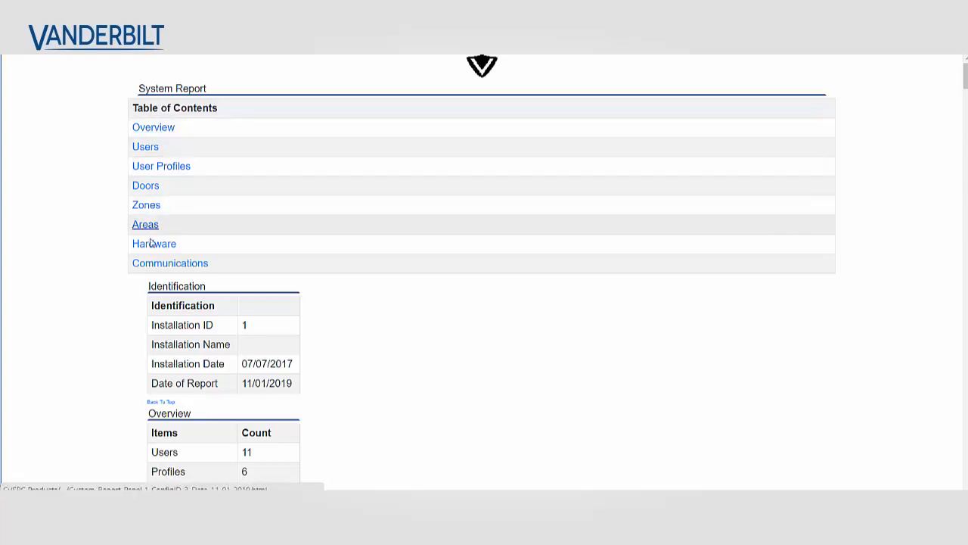
pyautogui.moveTo(148, 249)
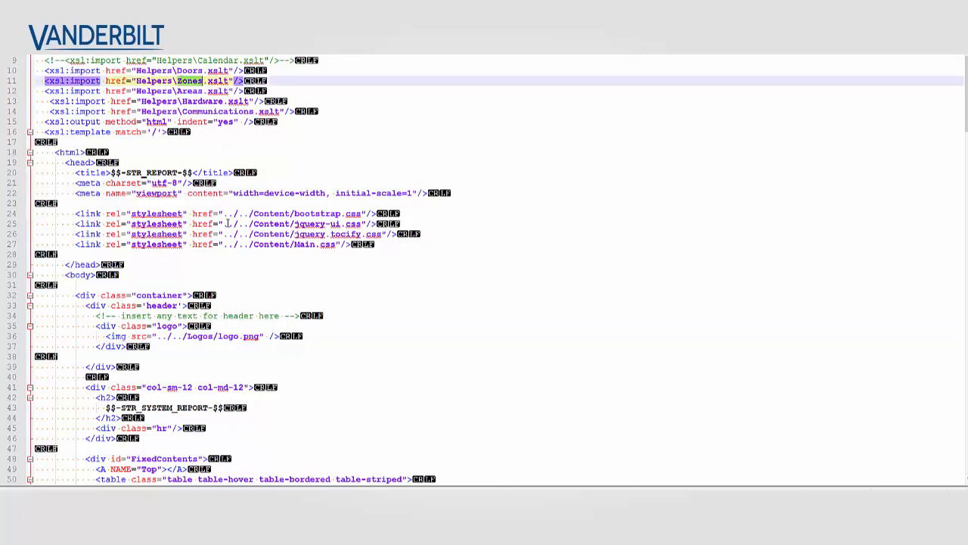
# Step: Wrap the Doors table-of-contents row inside the existing <!-- --> comment block with Calendars and Exception Days
pyautogui.scroll(-3)
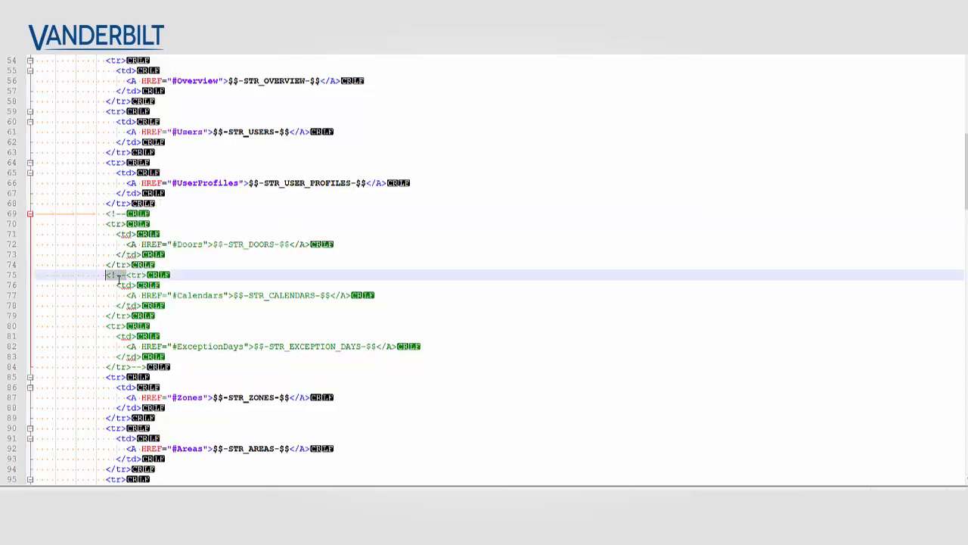
pyautogui.scroll(-3)
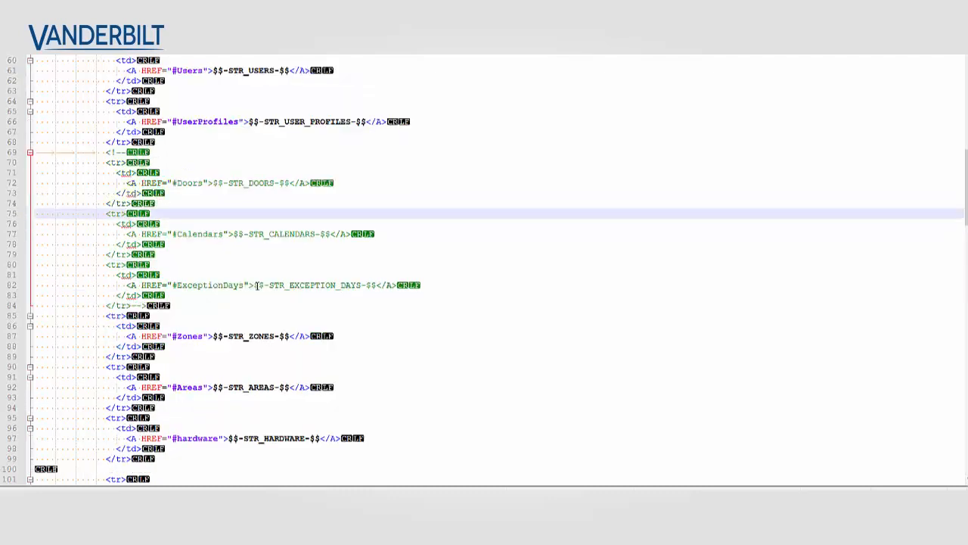
pyautogui.press('ctrl+f')
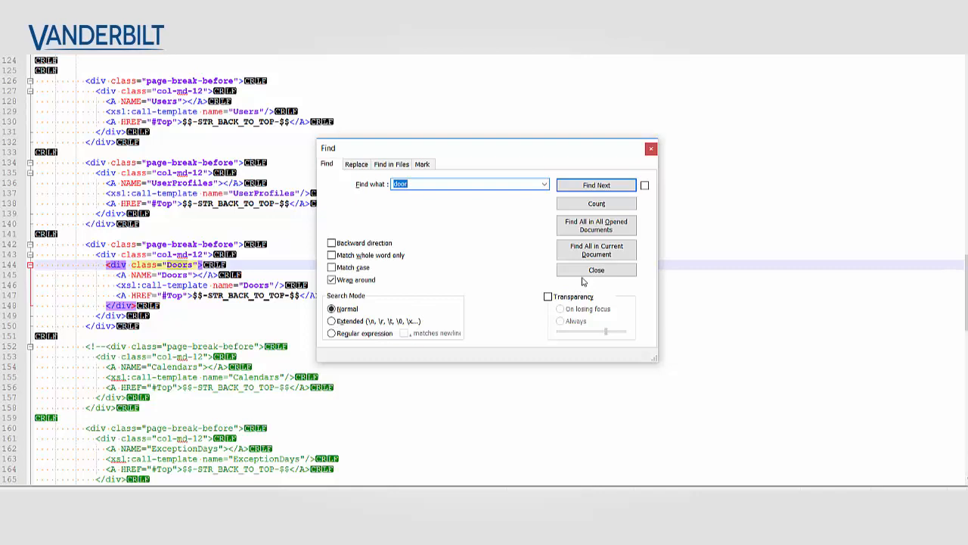
# Step: Comment out the Doors page-break div in the report body, save and accept the XSD schema prompt
pyautogui.click(596, 269)
pyautogui.write('-->')
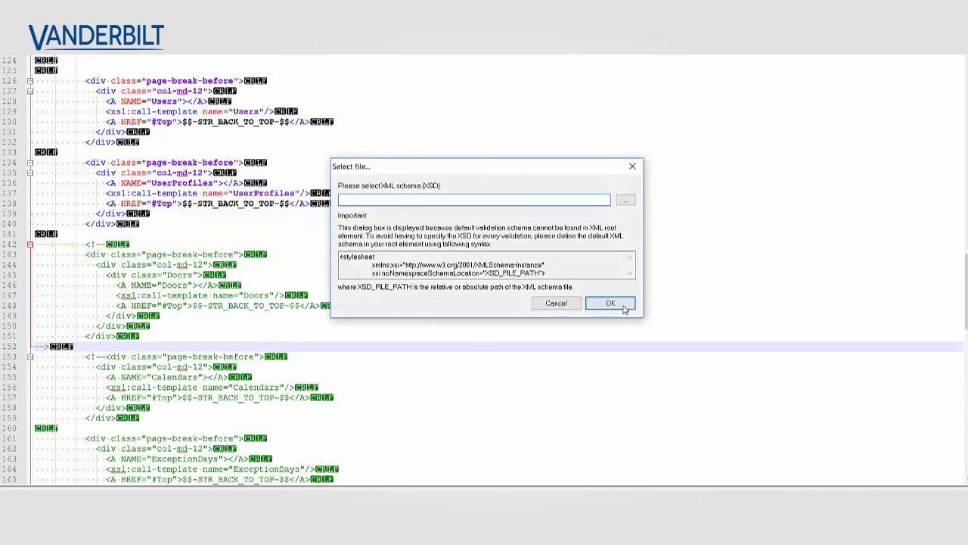
pyautogui.click(610, 302)
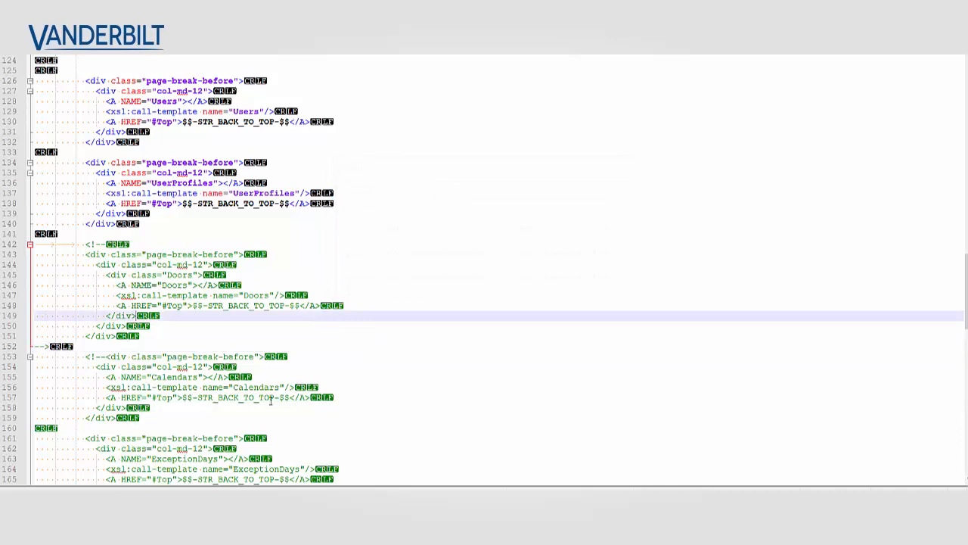
pyautogui.scroll(-3)
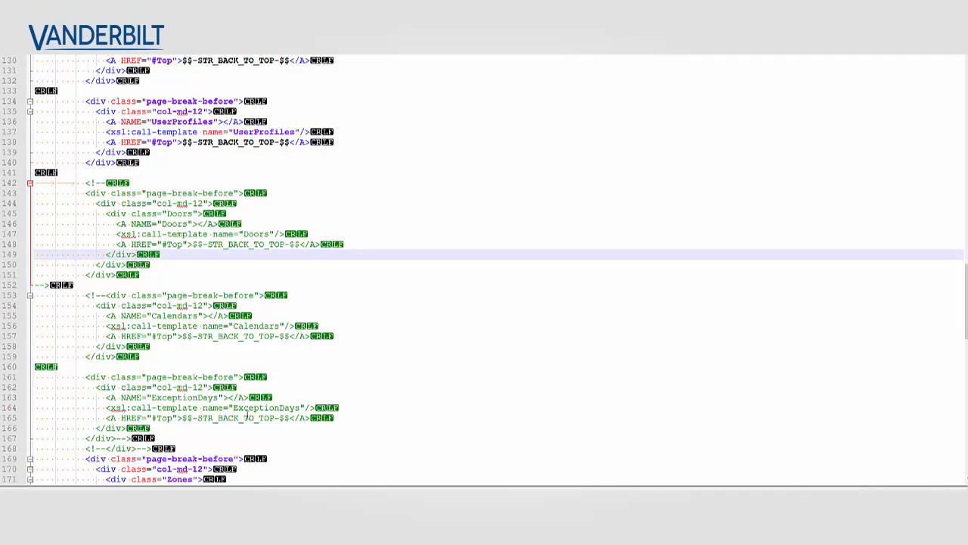
pyautogui.moveTo(248, 364)
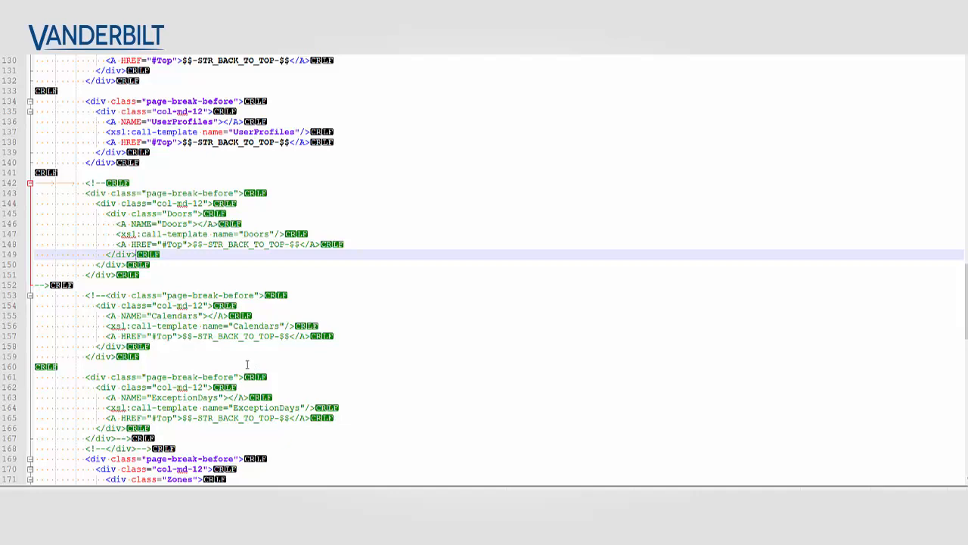
pyautogui.moveTo(245, 372)
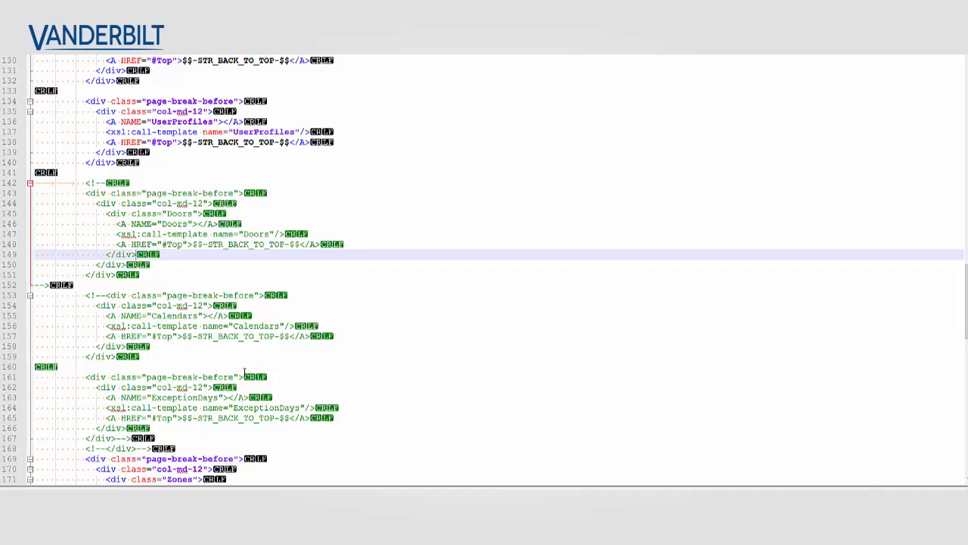
pyautogui.scroll(-3)
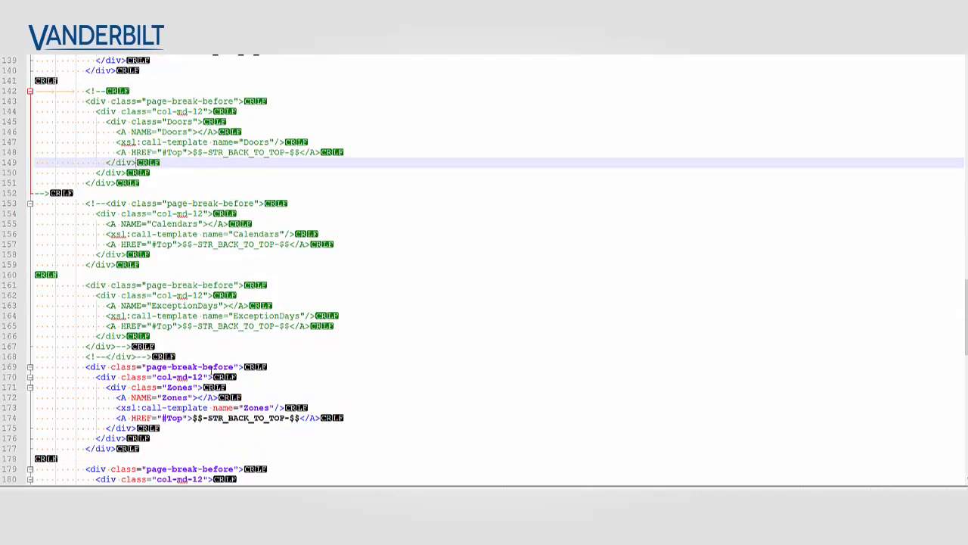
pyautogui.scroll(-3)
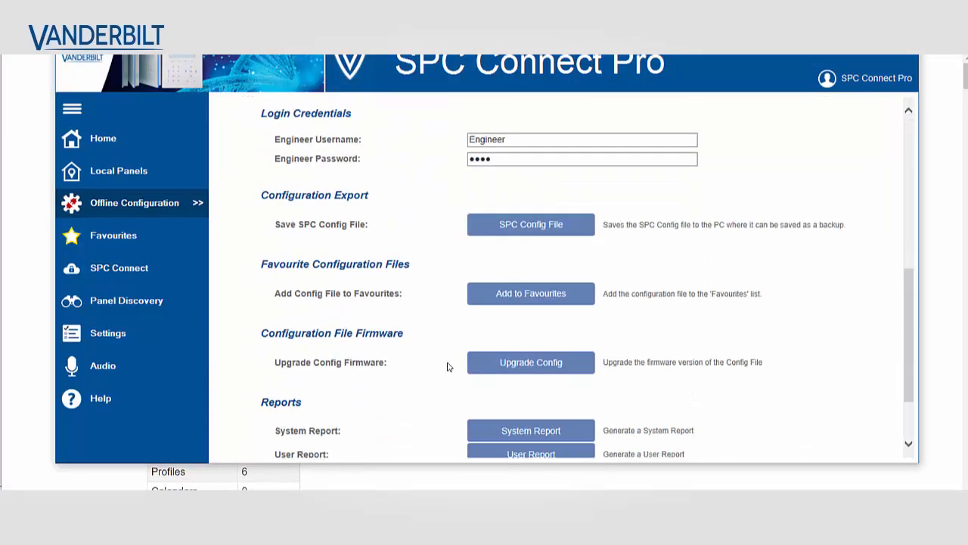
# Step: Regenerate the System Report and confirm its table of contents no longer lists Doors
pyautogui.scroll(-3)
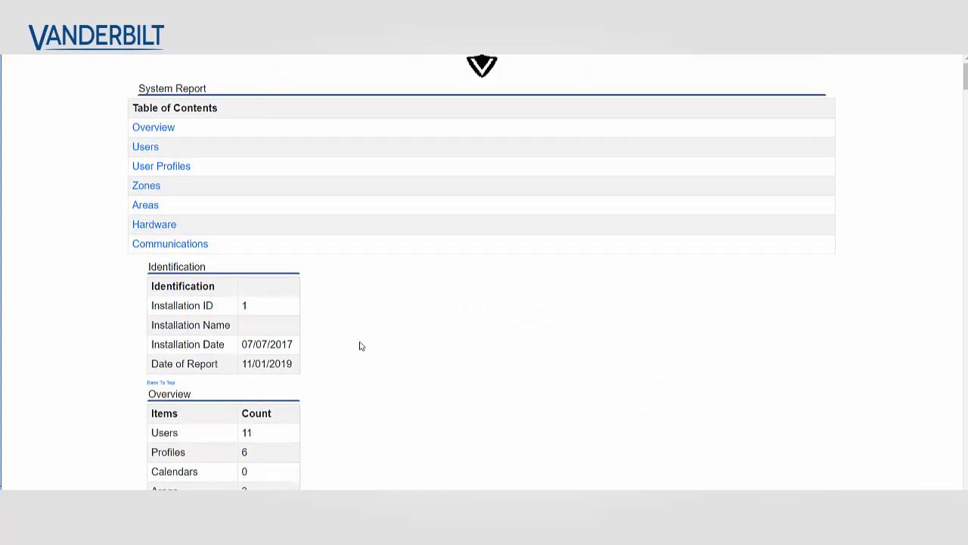
pyautogui.scroll(-3)
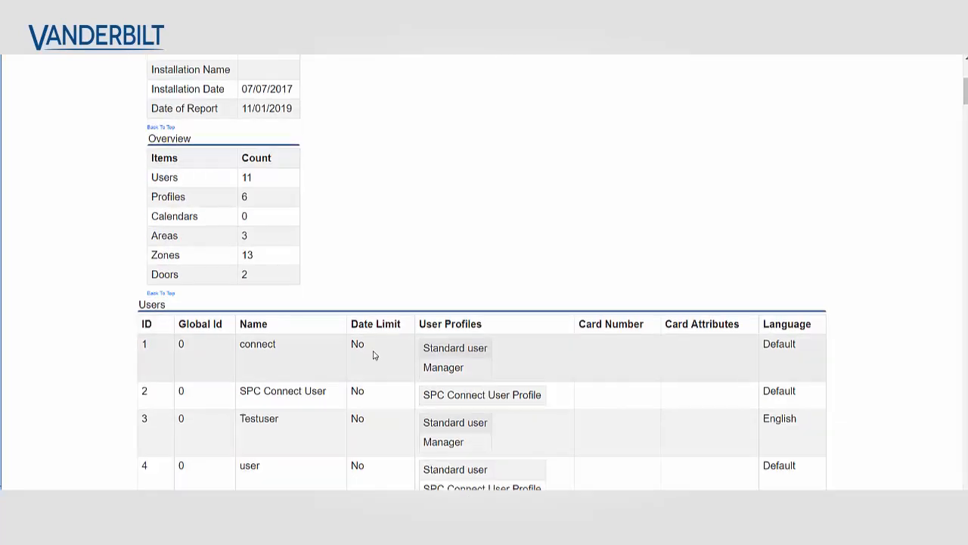